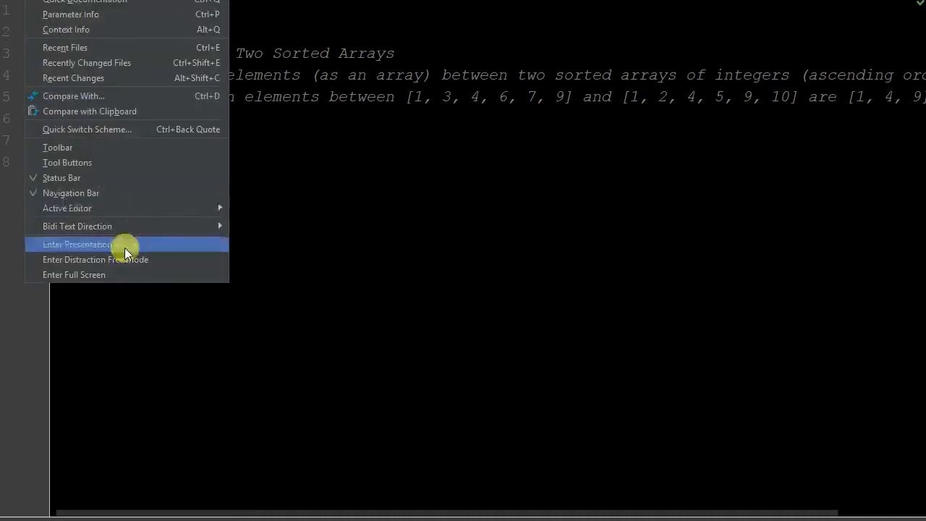
Step: Enter presentation mode to display the Common Elements in Two Sorted Arrays docstring
left_click(75, 244)
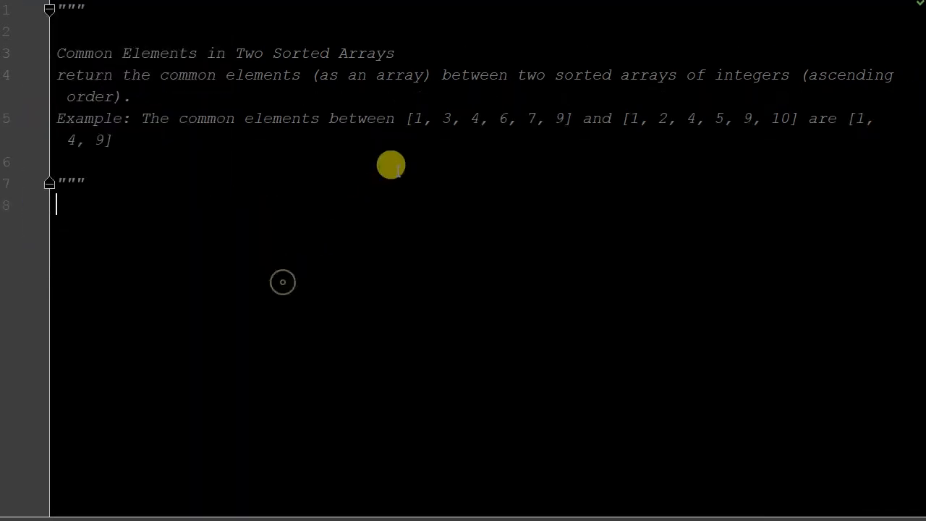
mouse_move(389, 141)
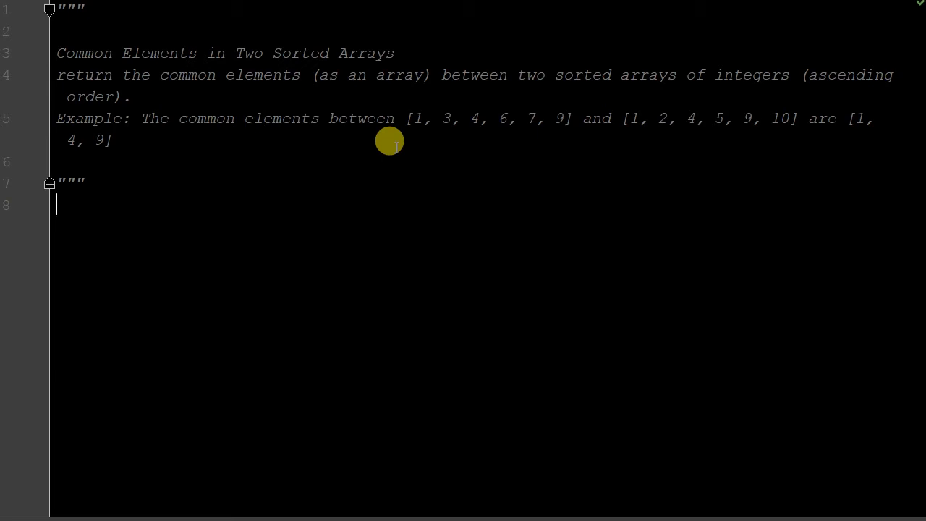
Step: Write the function header def common_elements(a, b): below the docstring
type("def commo")
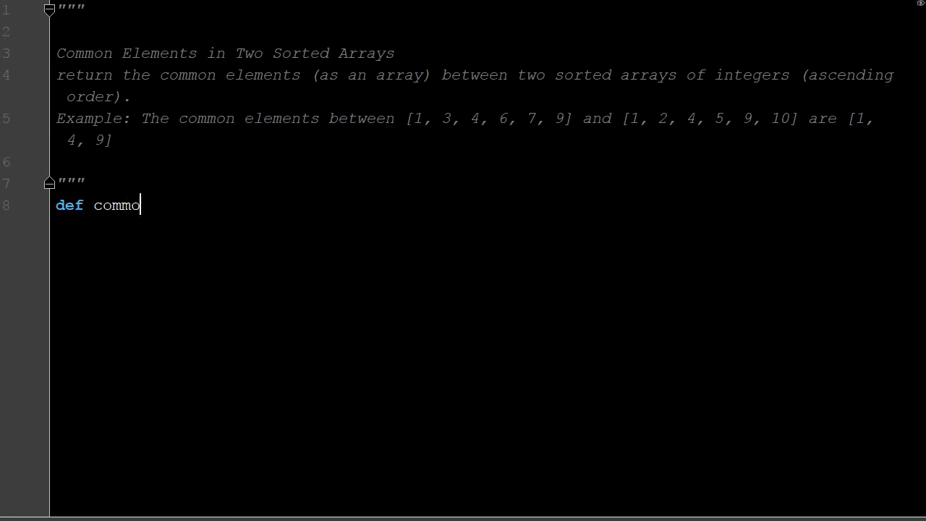
type("n_el")
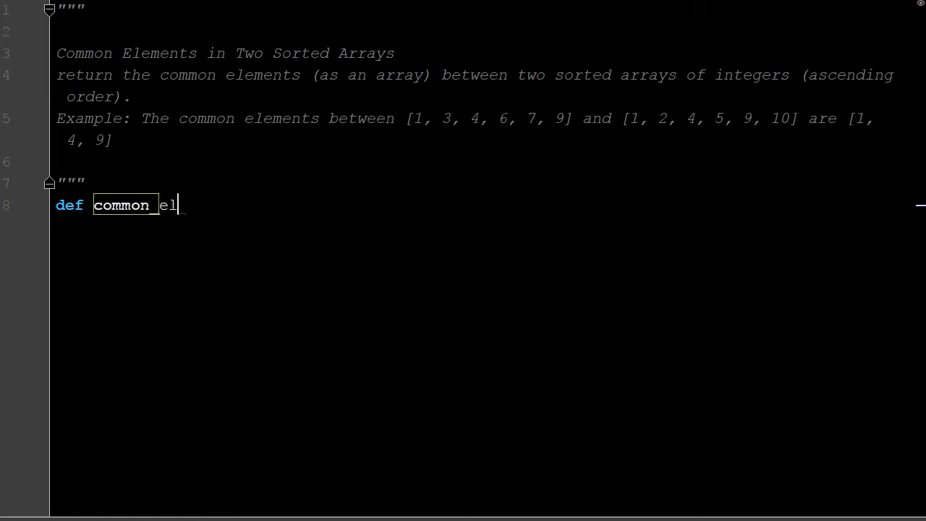
type("ements()")
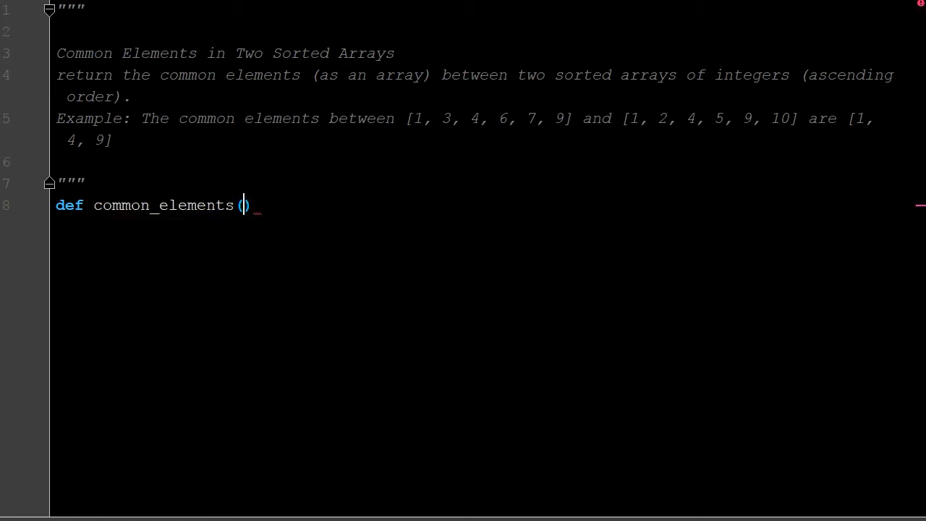
type("a,b")
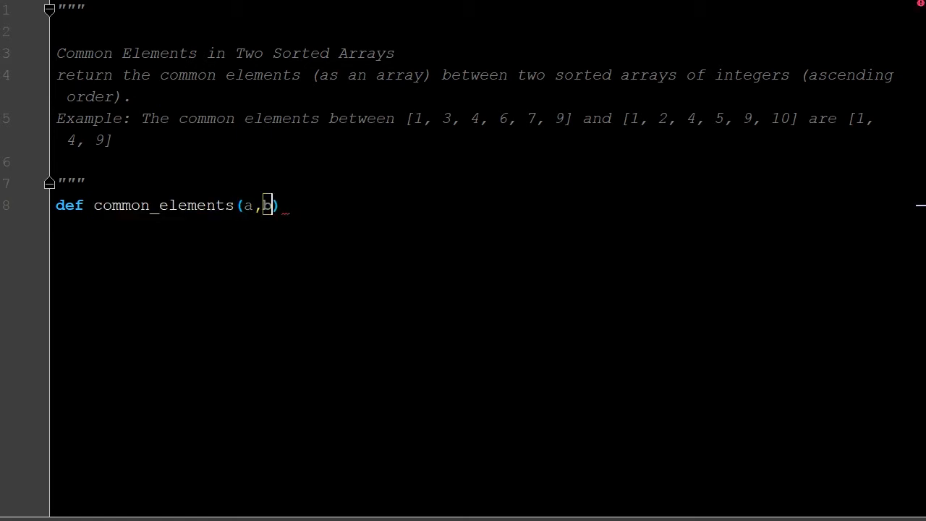
type(":")
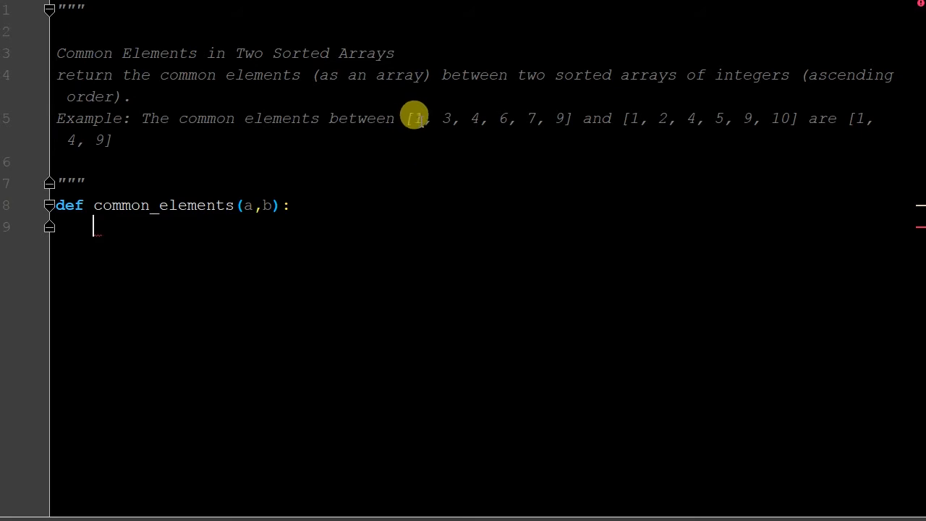
mouse_move(459, 124)
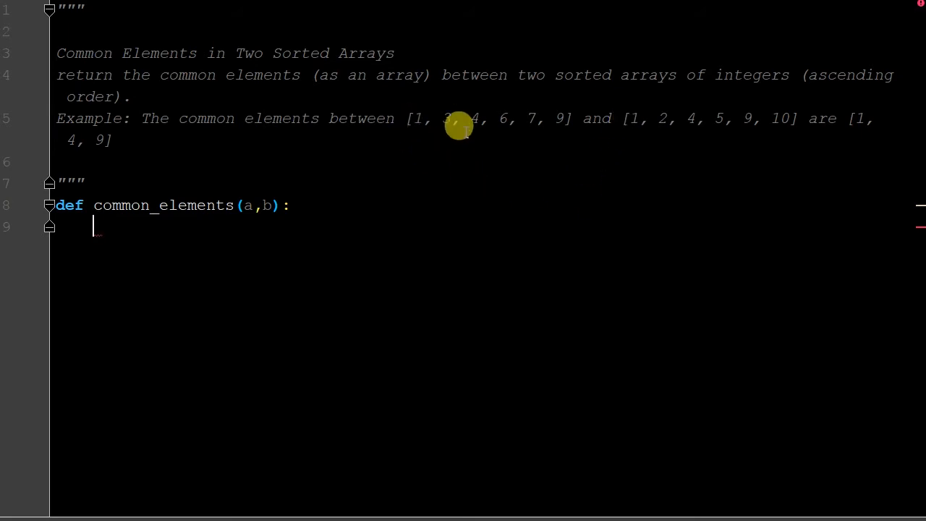
mouse_move(235, 123)
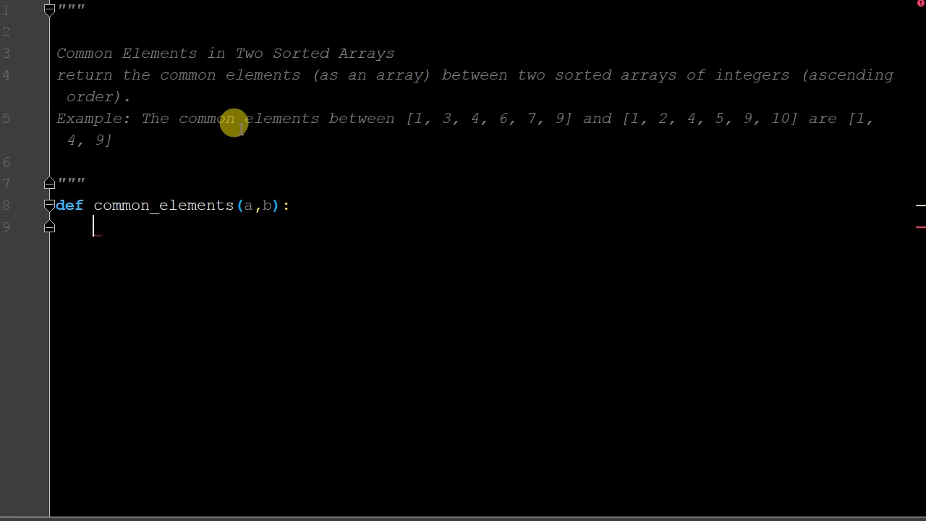
Step: Initialize p1 = 0, p2 = 0 and result = [] in the function body
type("p1 =")
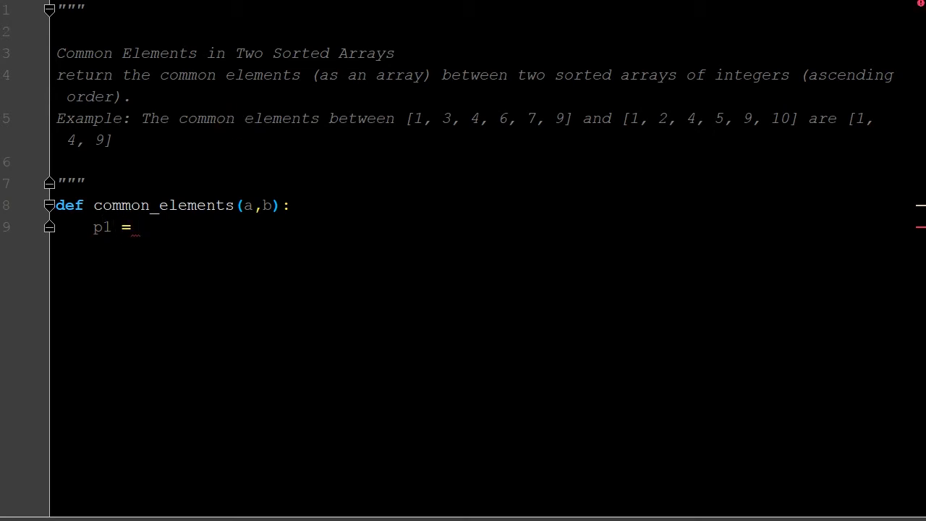
type("0")
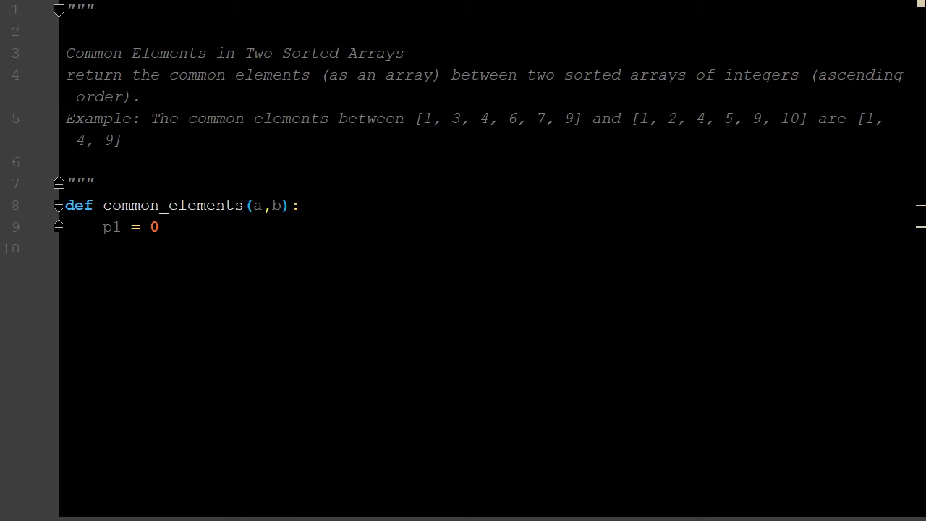
type("p")
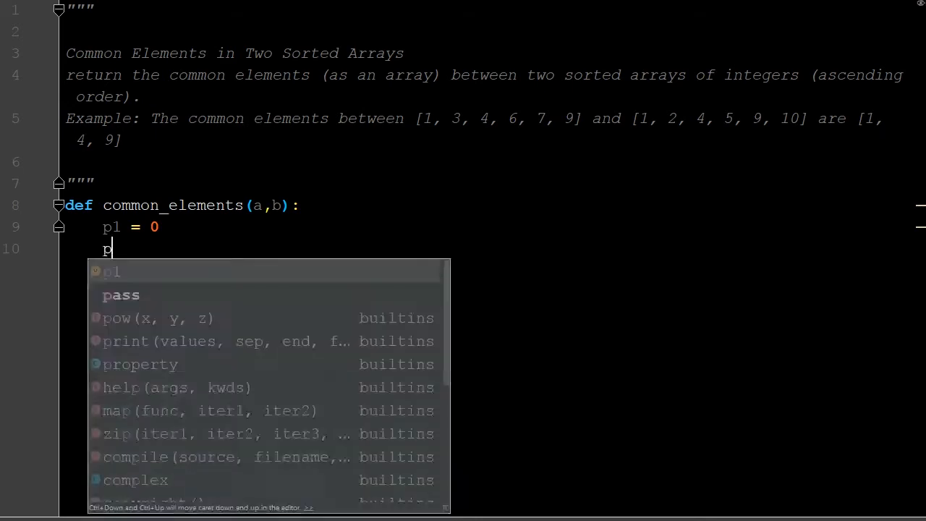
type("2 =")
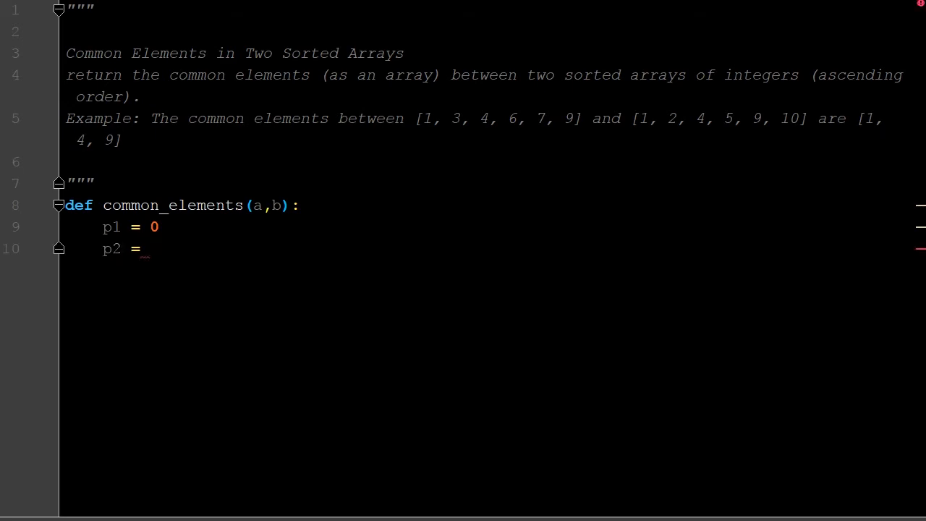
type("0")
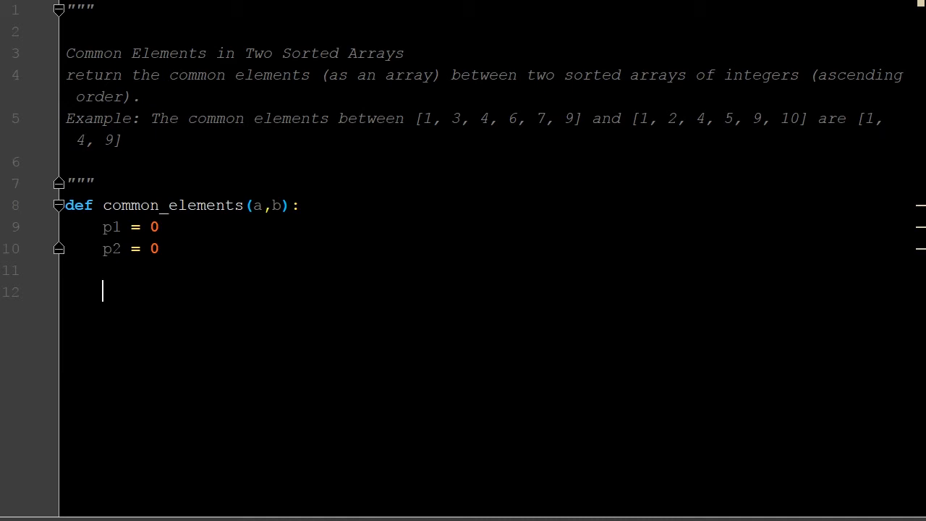
type("result = [")
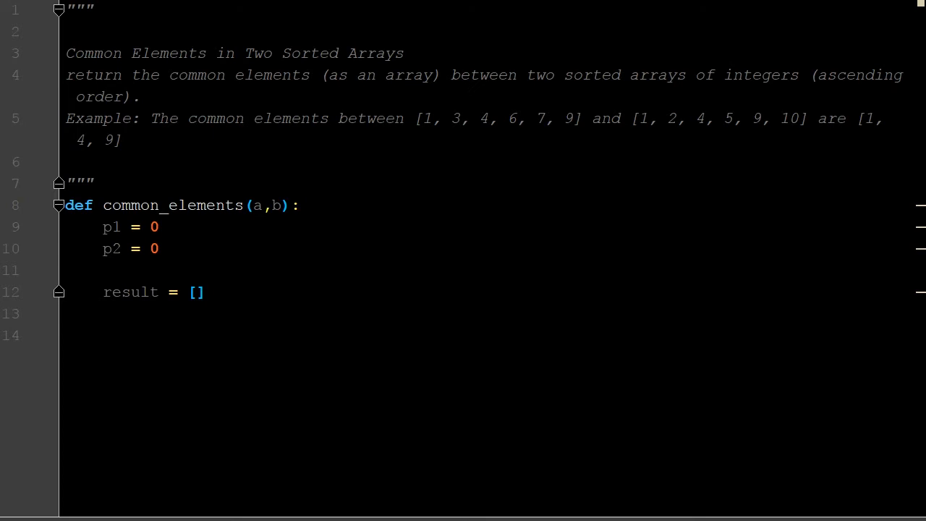
Step: Add the loop header while p1 < len(a) and p2 < len(b):
type("while")
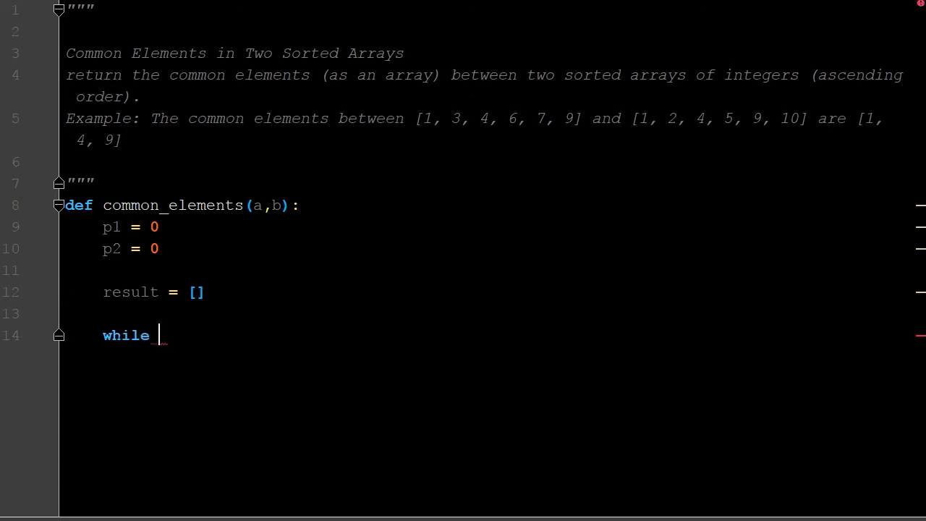
type("p1 <")
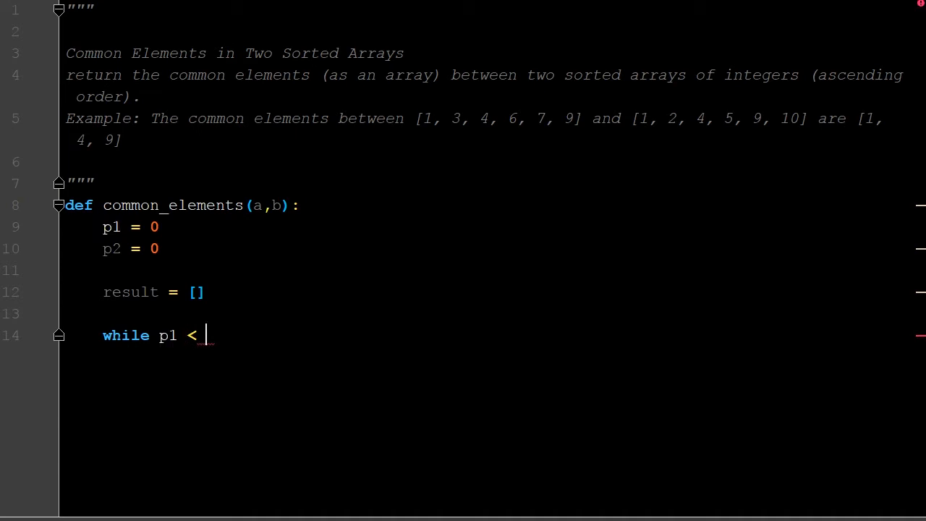
type("len(a)")
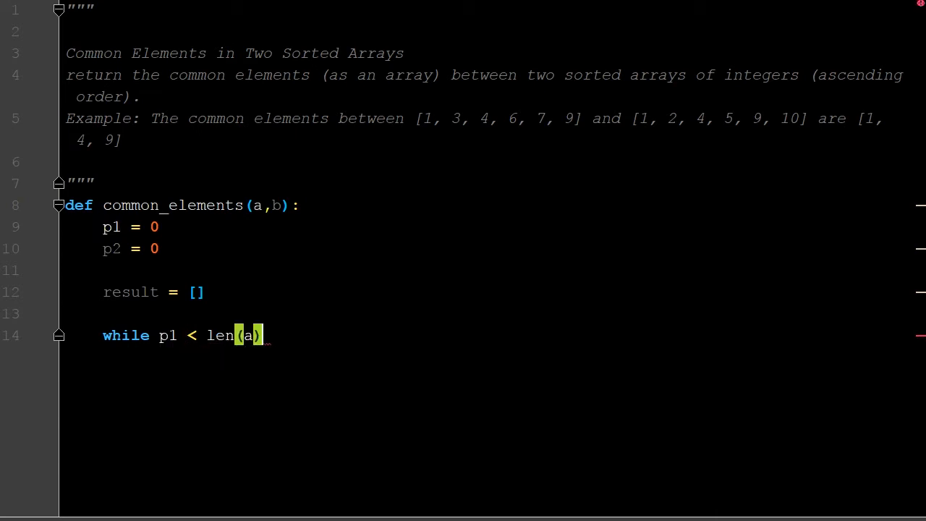
type("and")
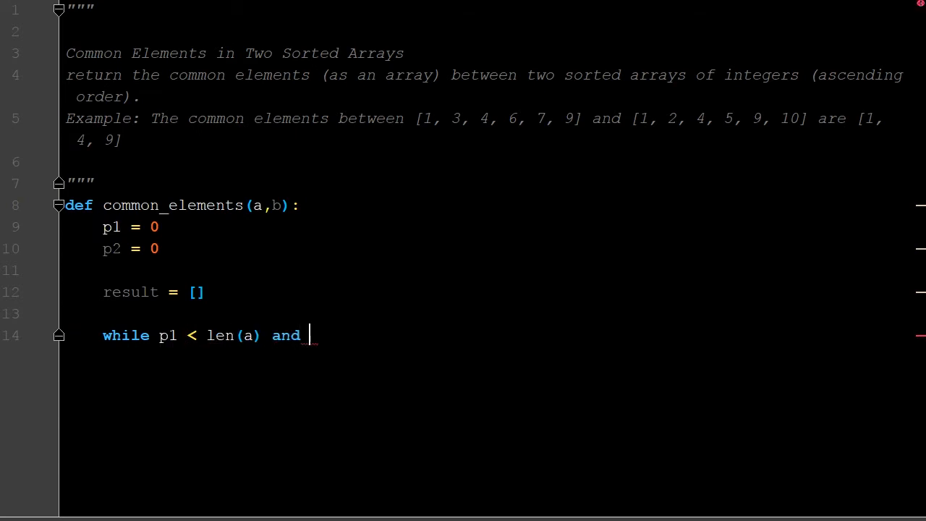
type("p2")
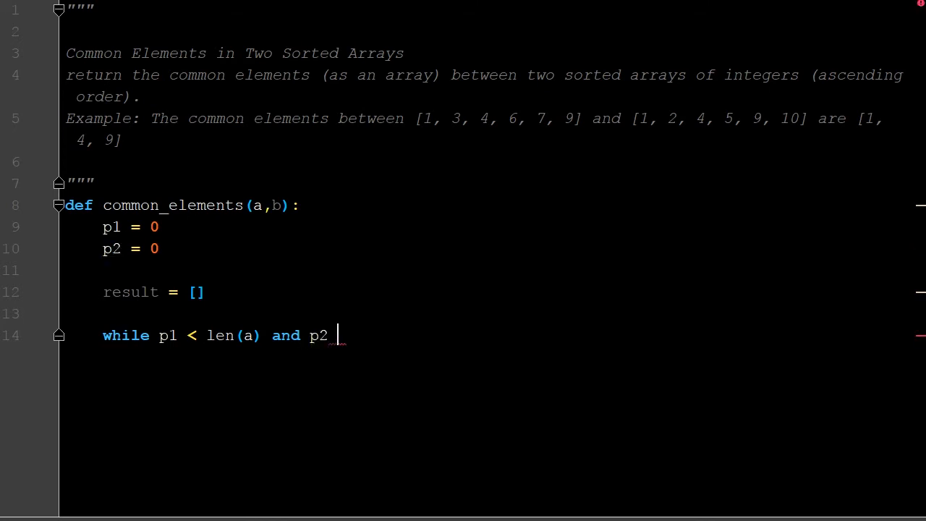
type("< len(b):")
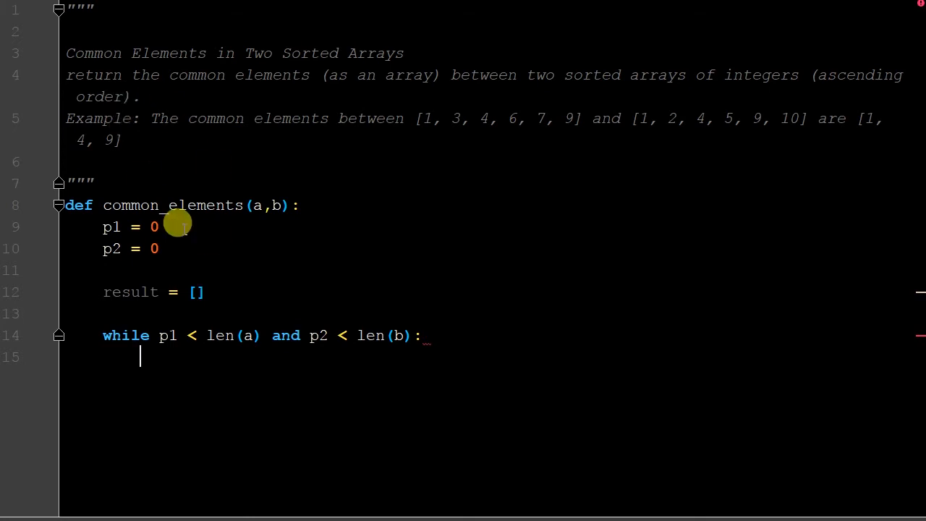
mouse_move(141, 334)
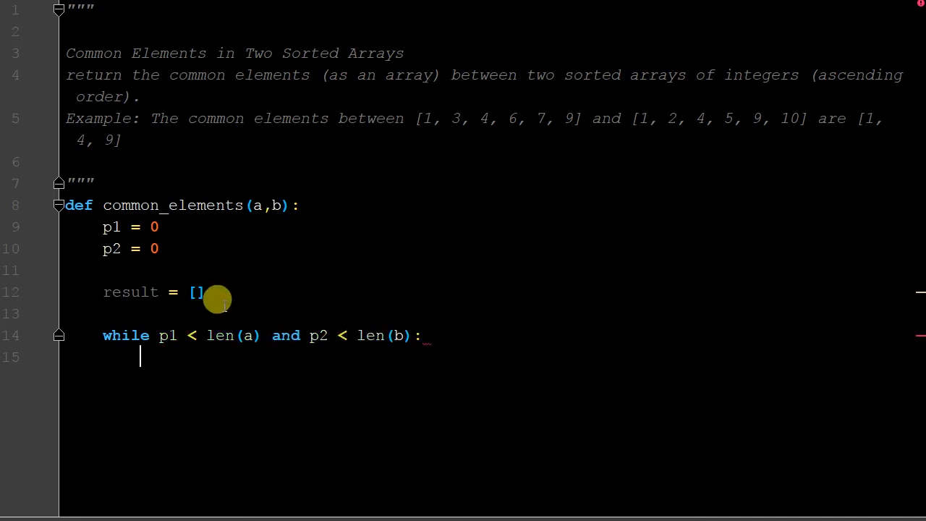
Step: Begin an if a[p1] == b[p2] condition inside the while loop
type("i")
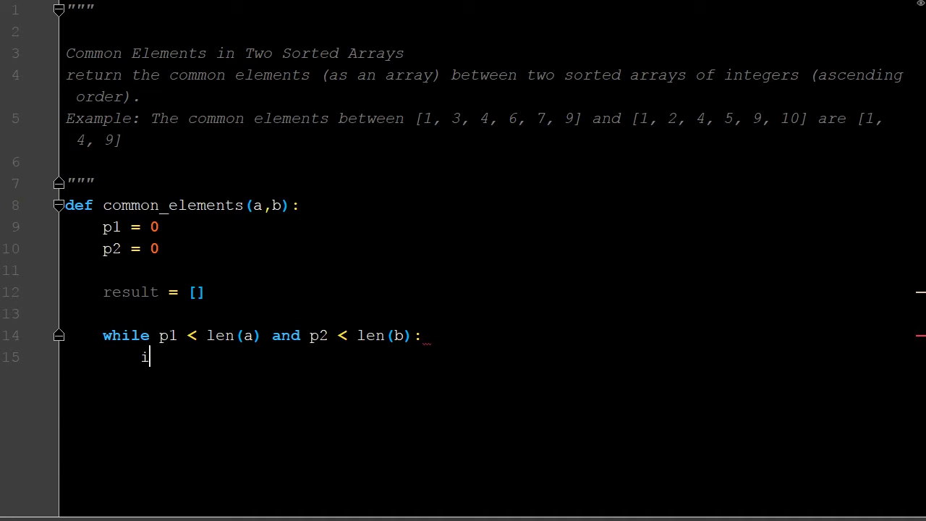
type("f")
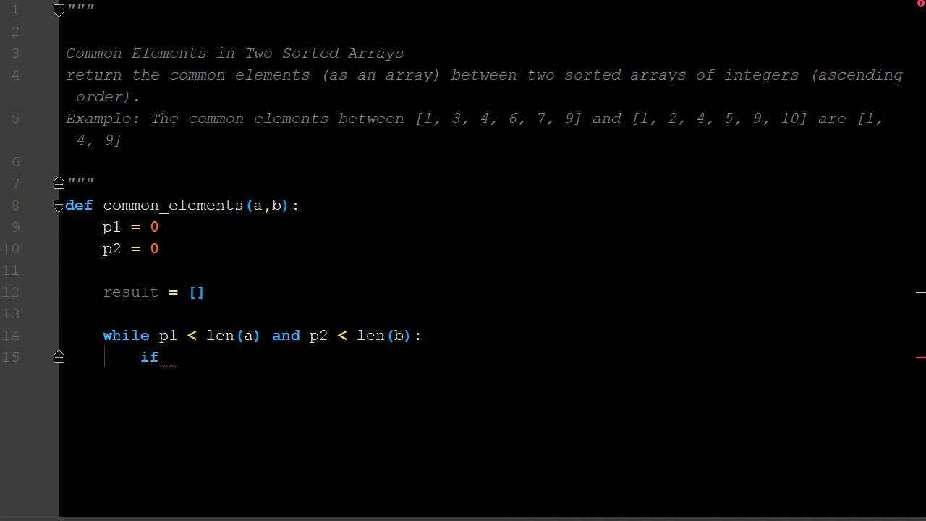
type("a[p1] ==")
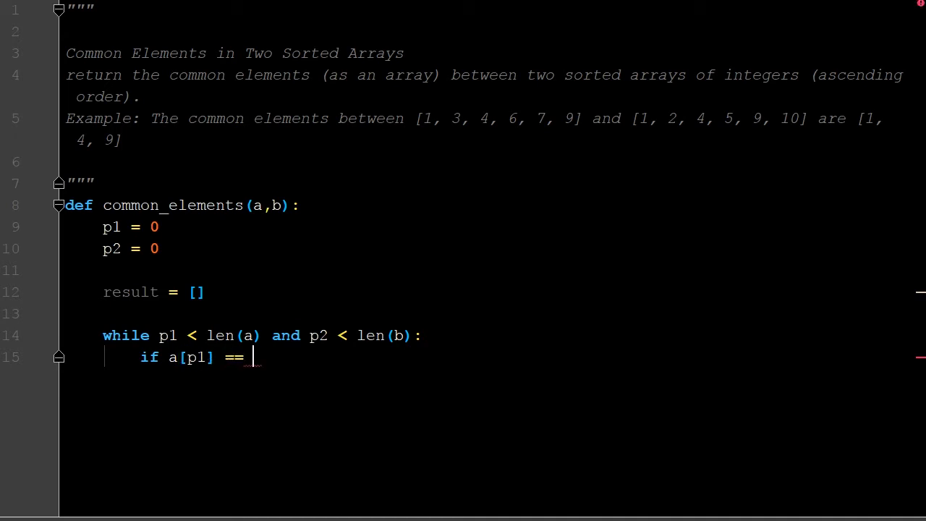
type("b[]")
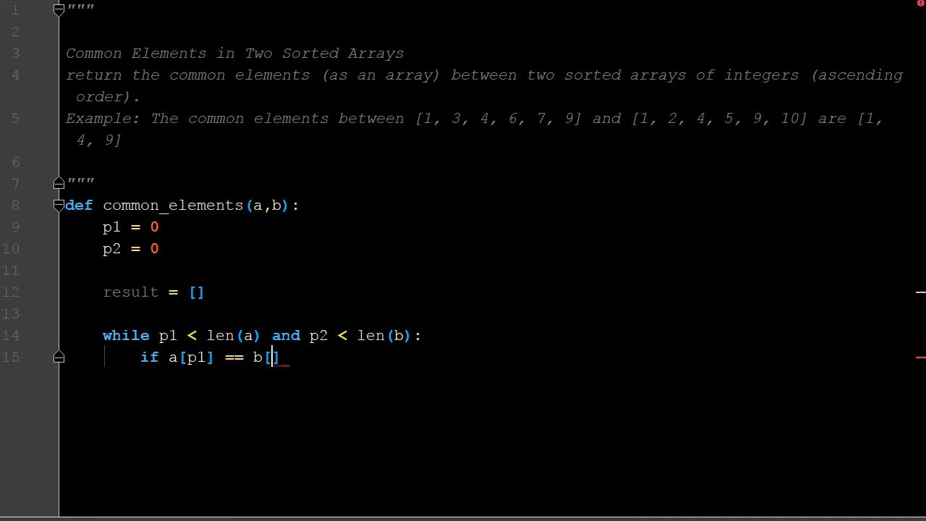
type("p2")
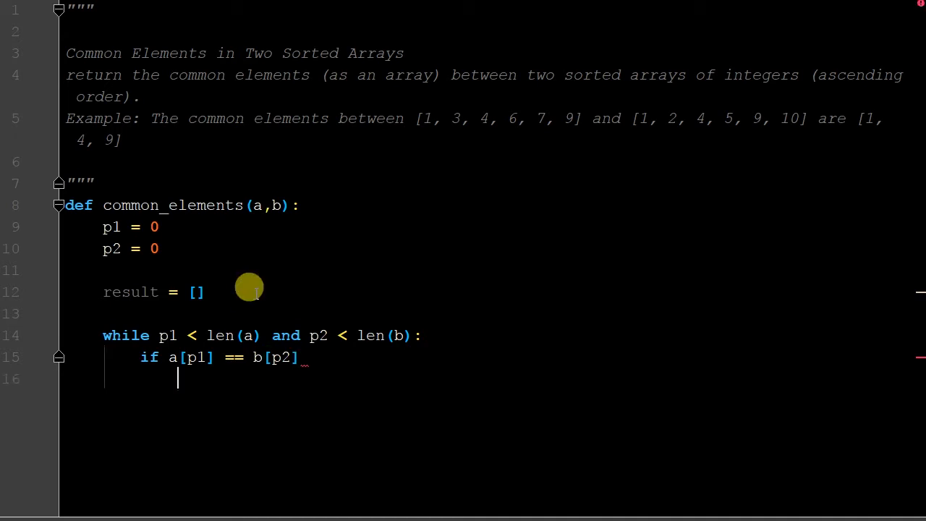
mouse_move(116, 280)
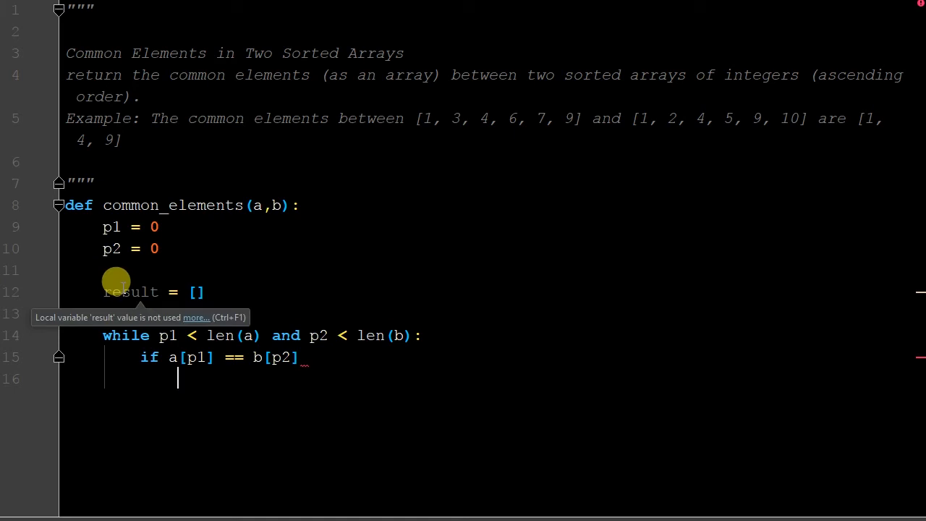
mouse_move(279, 275)
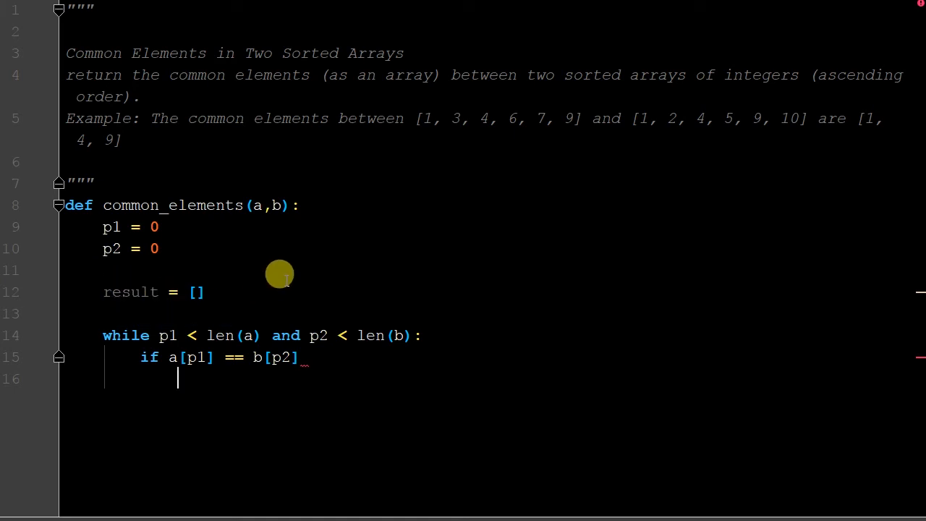
Step: Under the if, append a[p1] to result, then add p1 += 1 and p2 += 2
type("result.append(")
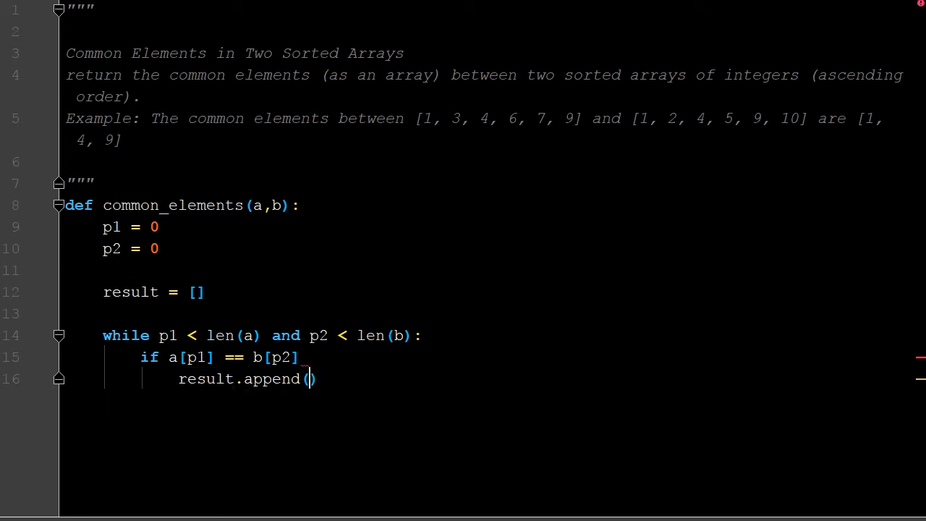
type("a[p1]")
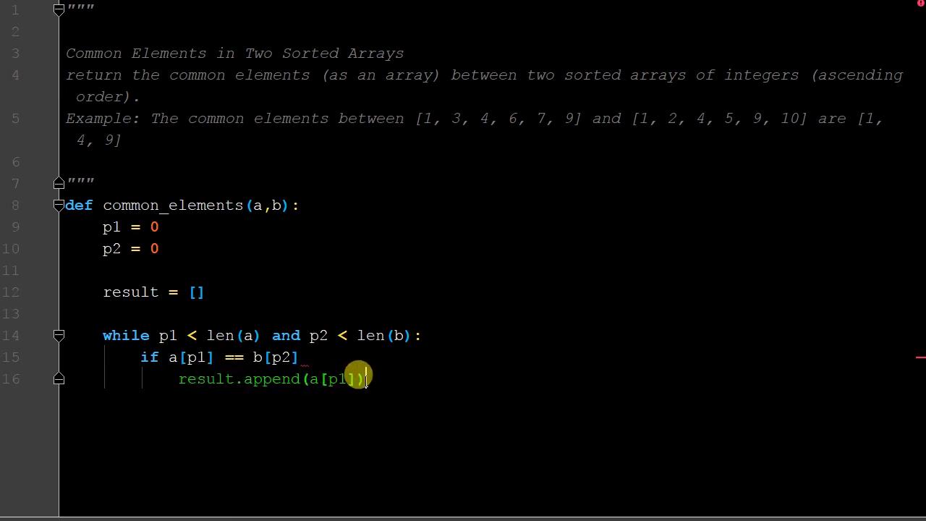
mouse_move(181, 351)
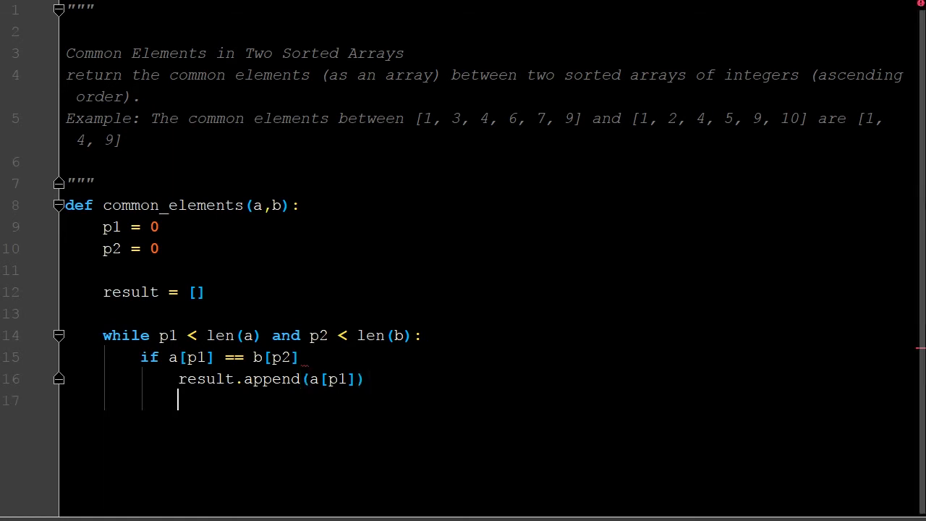
type("p1 += 1")
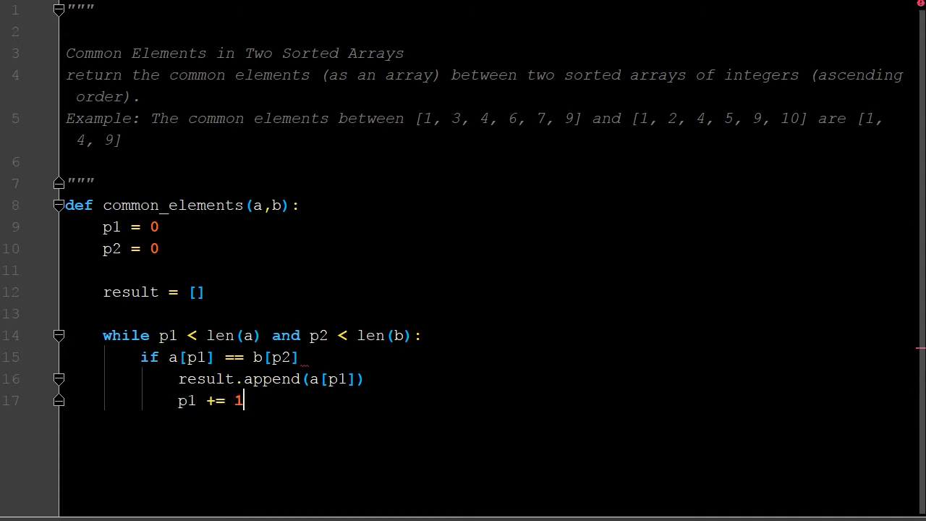
type("p2")
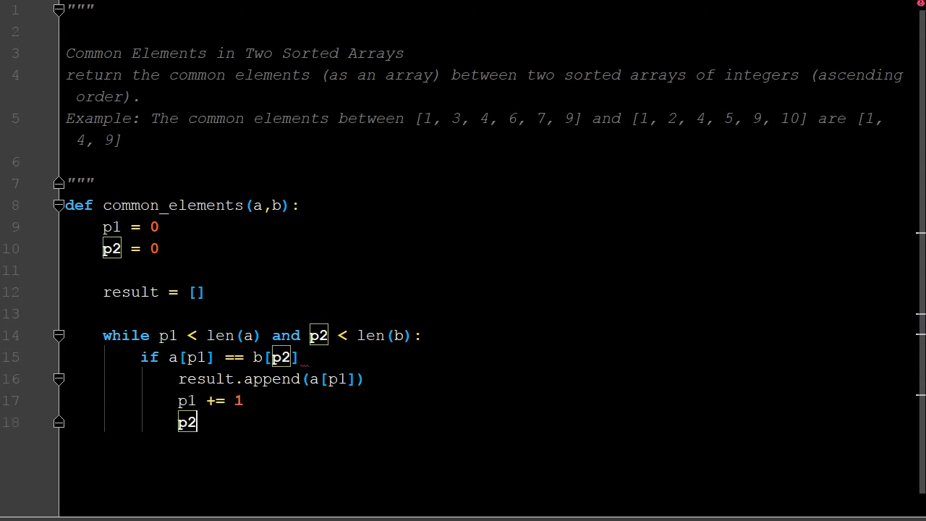
type("+= 2")
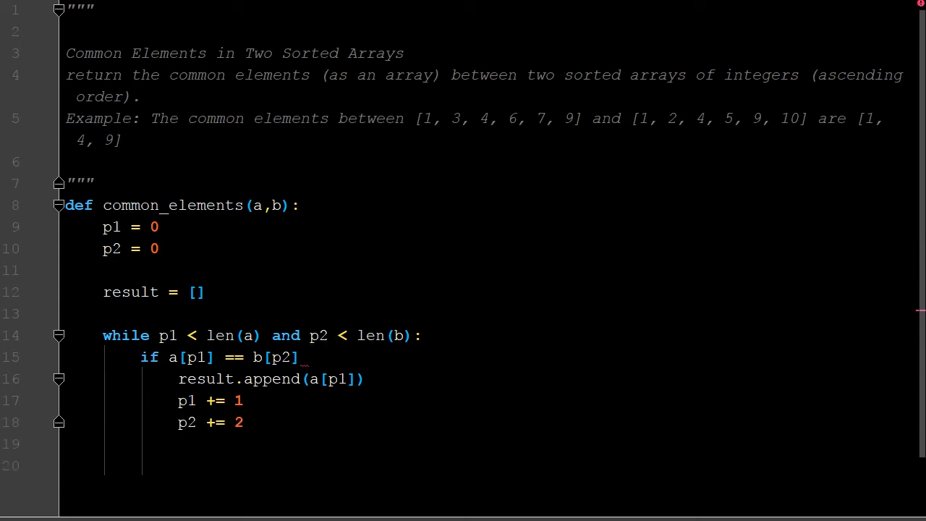
mouse_move(383, 365)
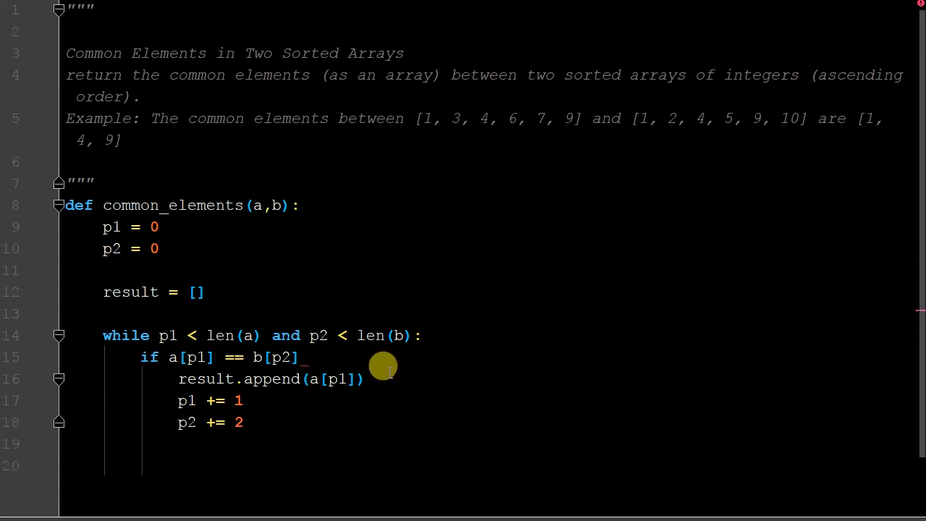
mouse_move(381, 365)
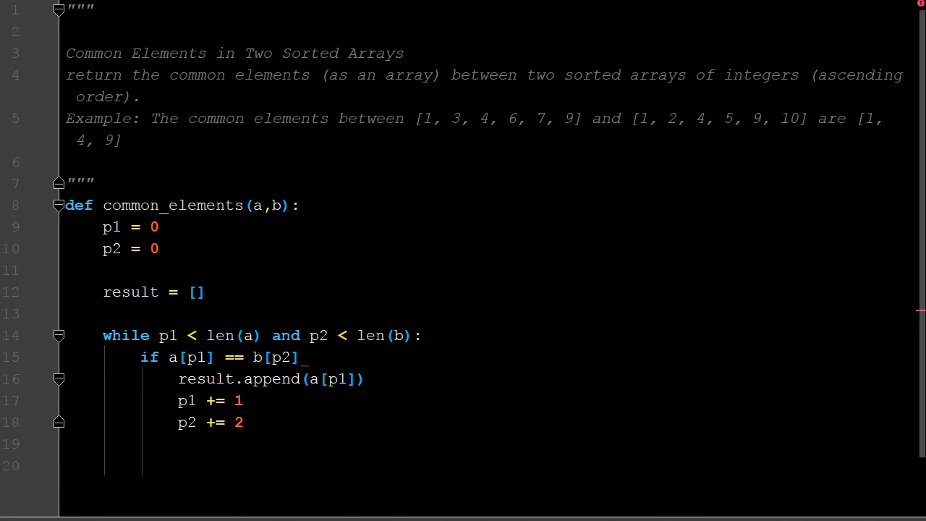
Step: Finish the if line with a colon and add elif a[p1] > b[p2] incrementing p2 by 1
double_click(278, 357)
type(":")
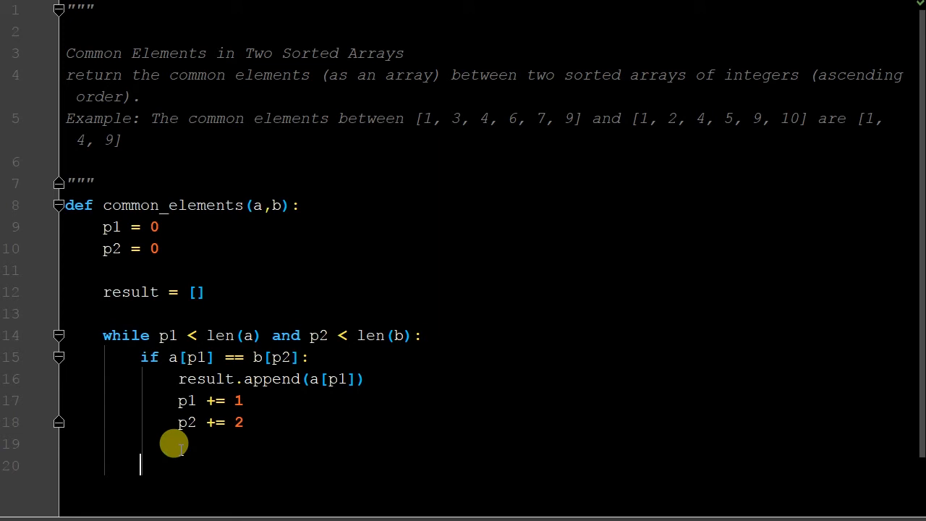
type("elif")
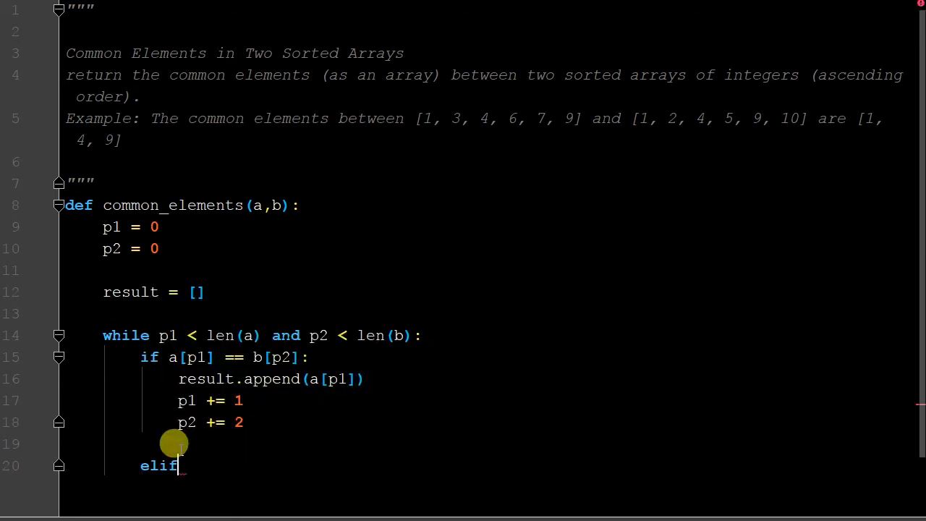
type("a[]")
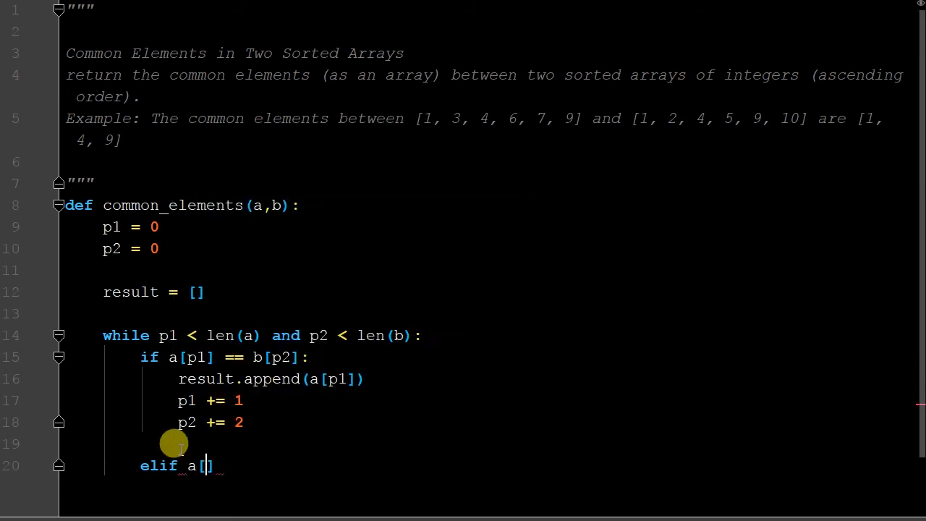
type("p1]")
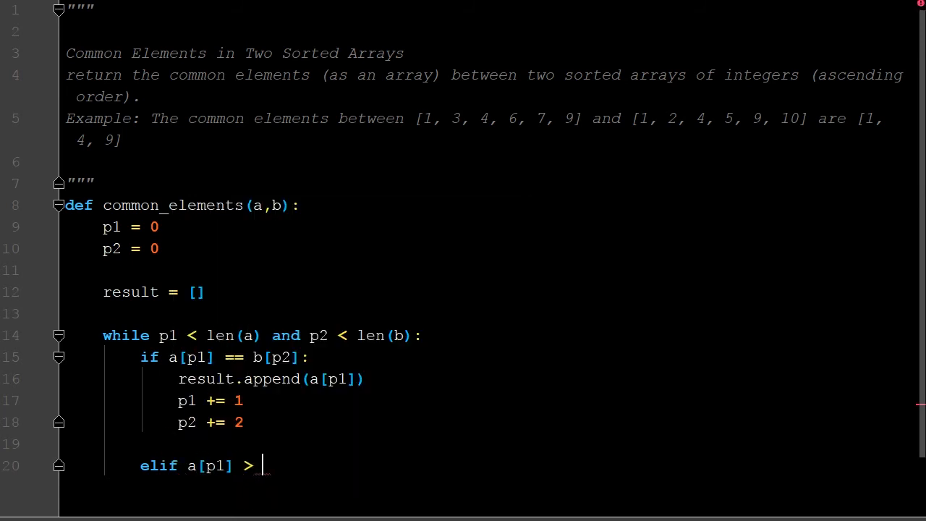
type("b(")
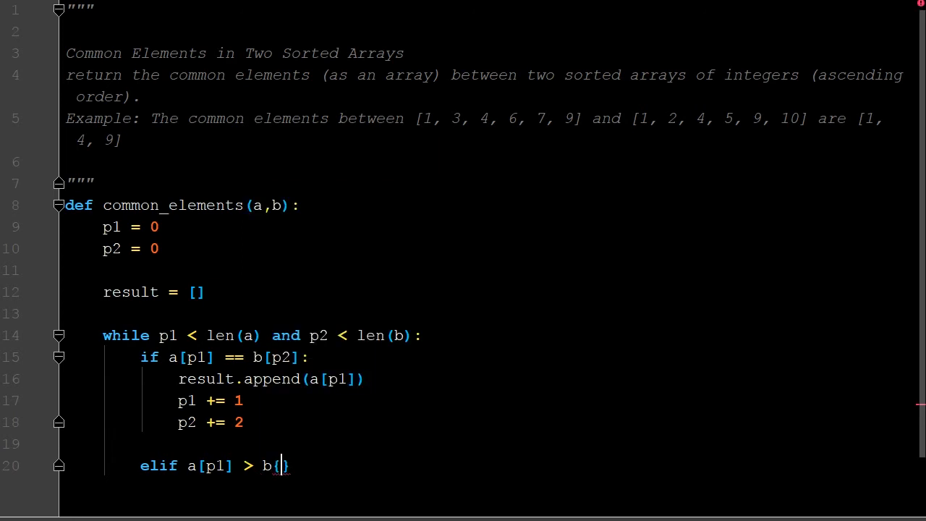
type("p2]:")
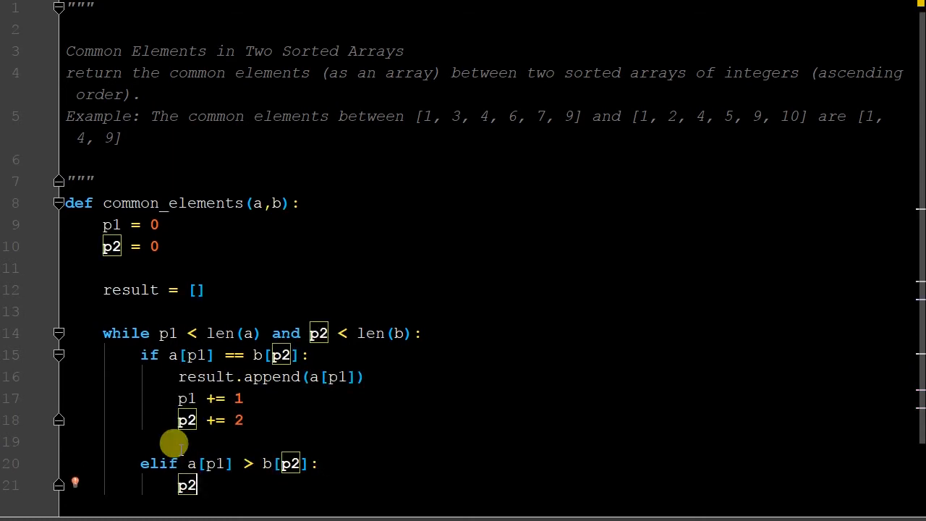
type("+= 1")
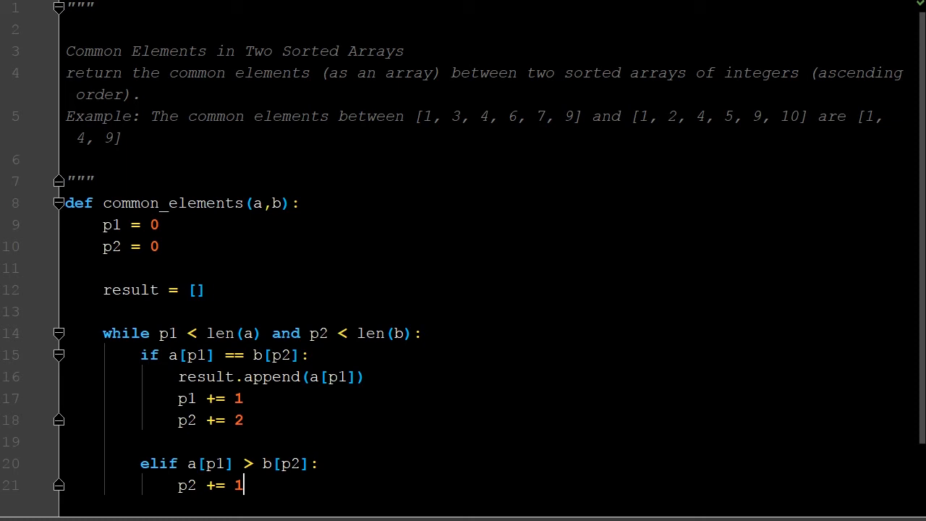
key("Return")
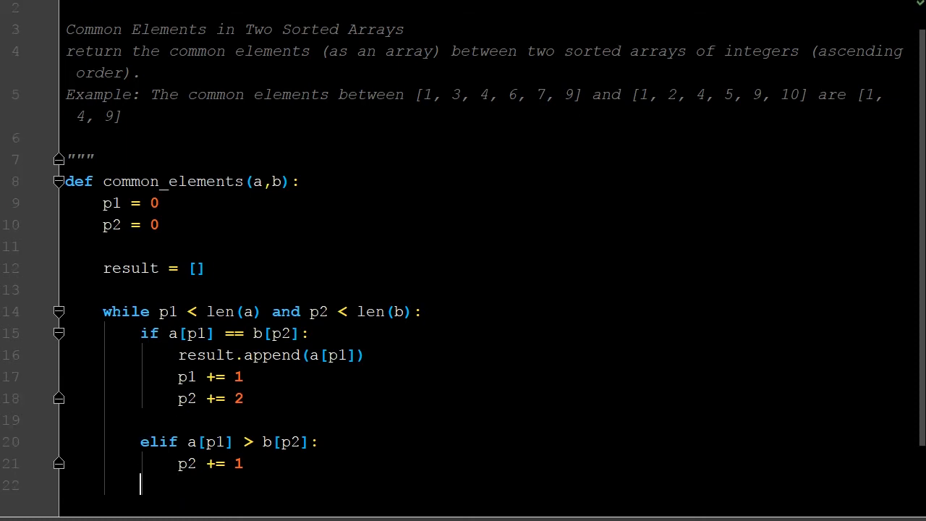
Step: Add an else branch with p1 += 1, then end the function with return result
type("else:")
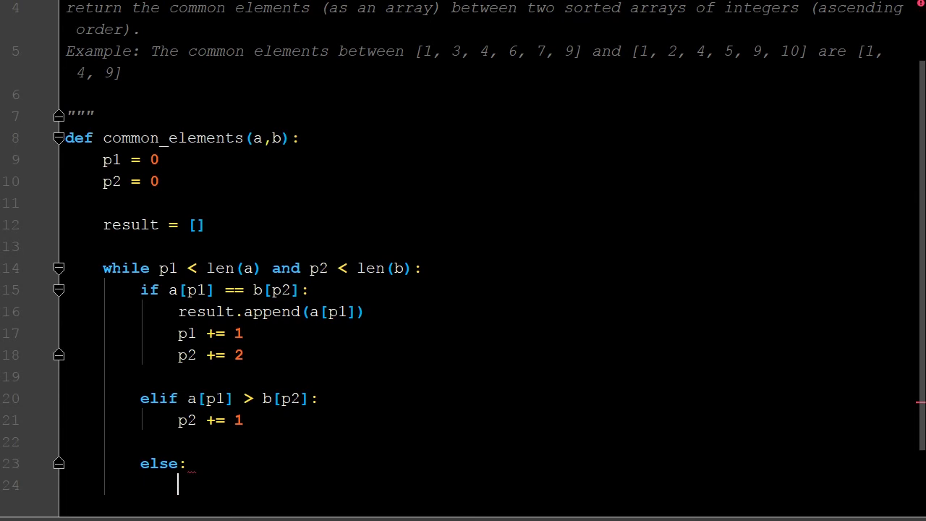
type("p1")
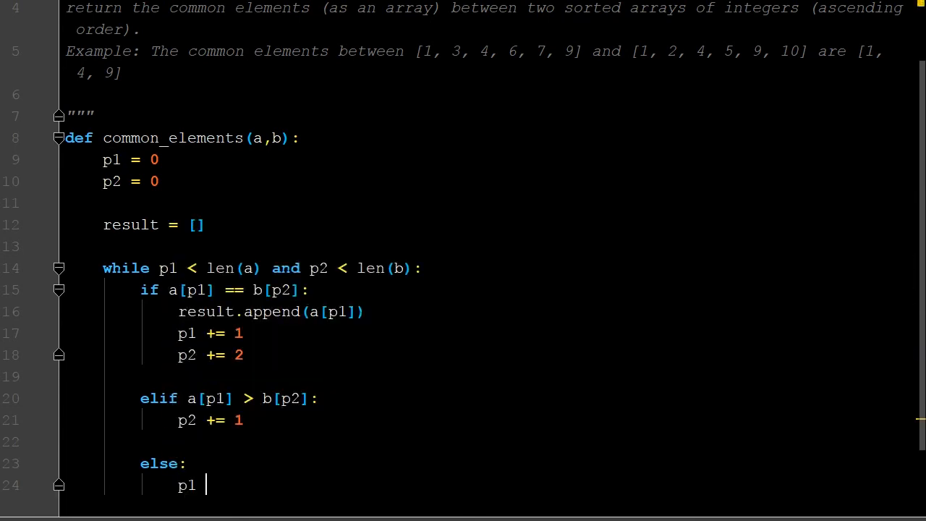
type("+= 1")
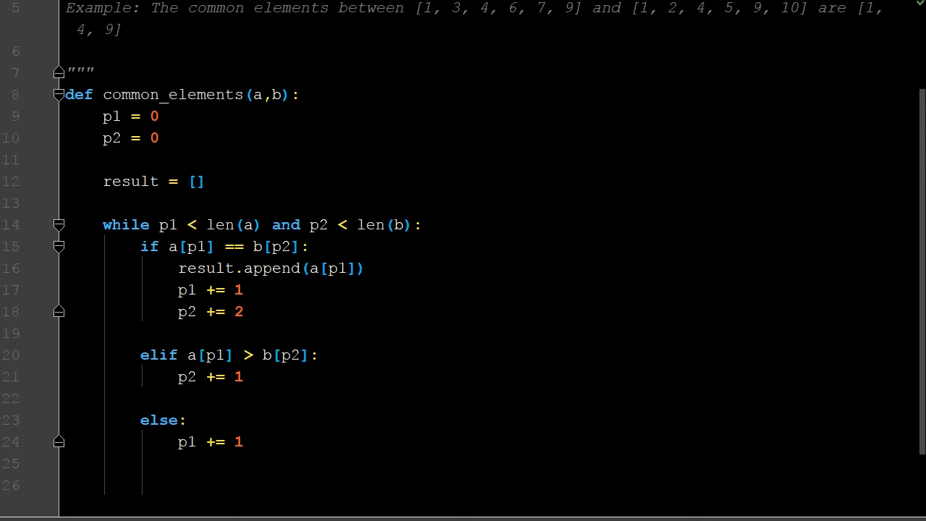
type("return")
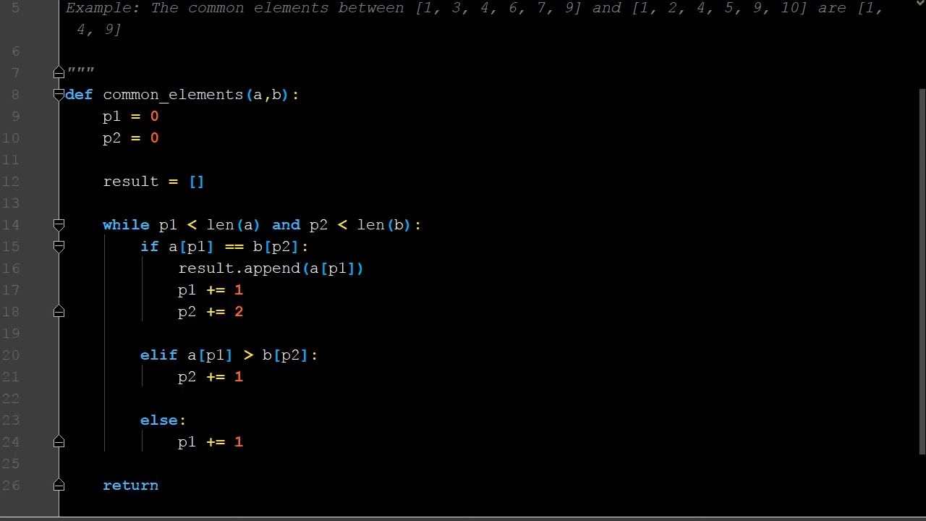
mouse_move(92, 178)
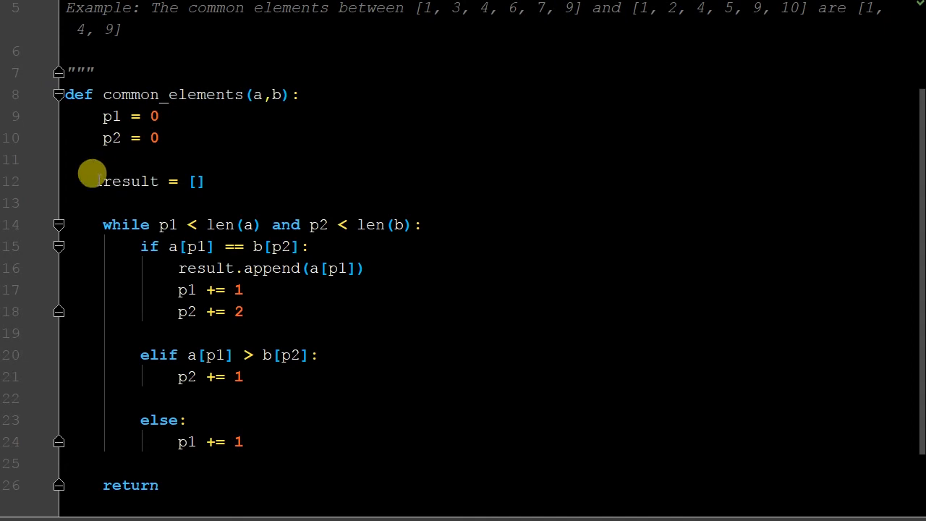
type("result")
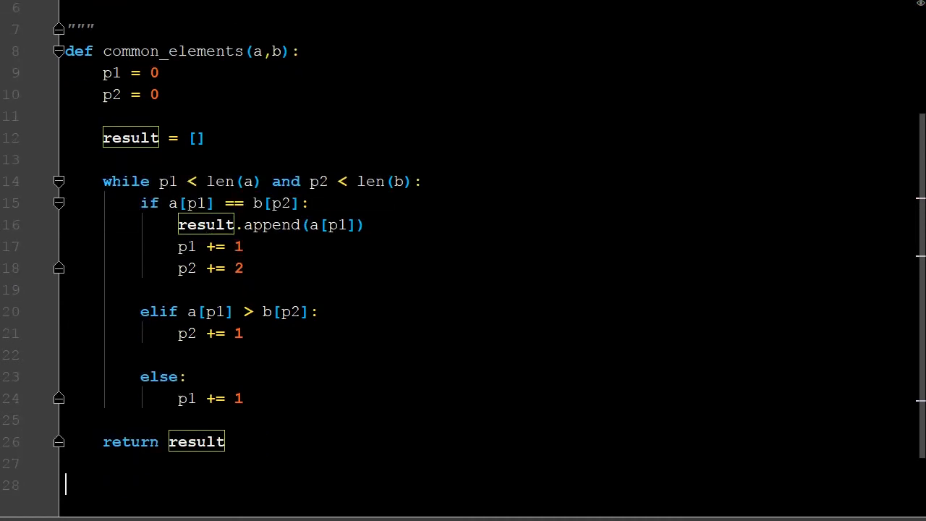
Step: Print common_elements([1,3,4,6,7,9], [1,2,4,5,9,10]) on line 28
type("print()")
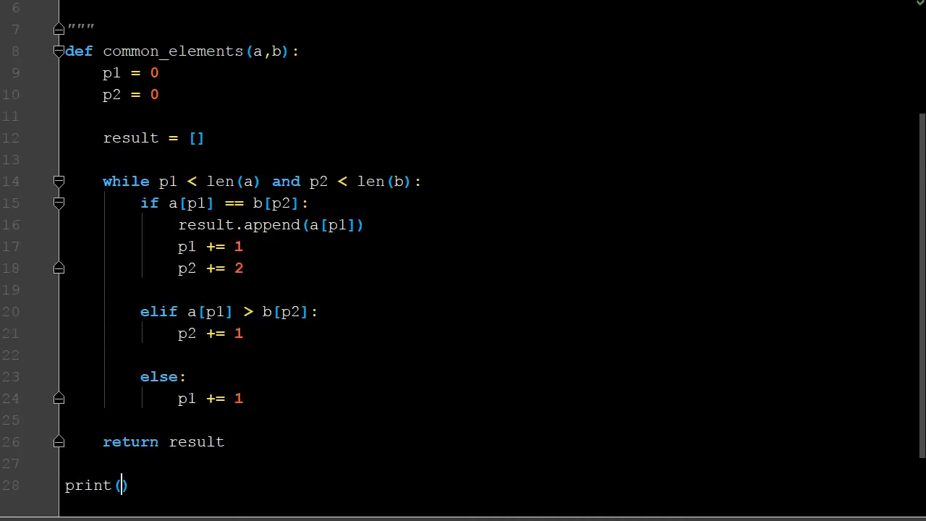
type("common_elements(")
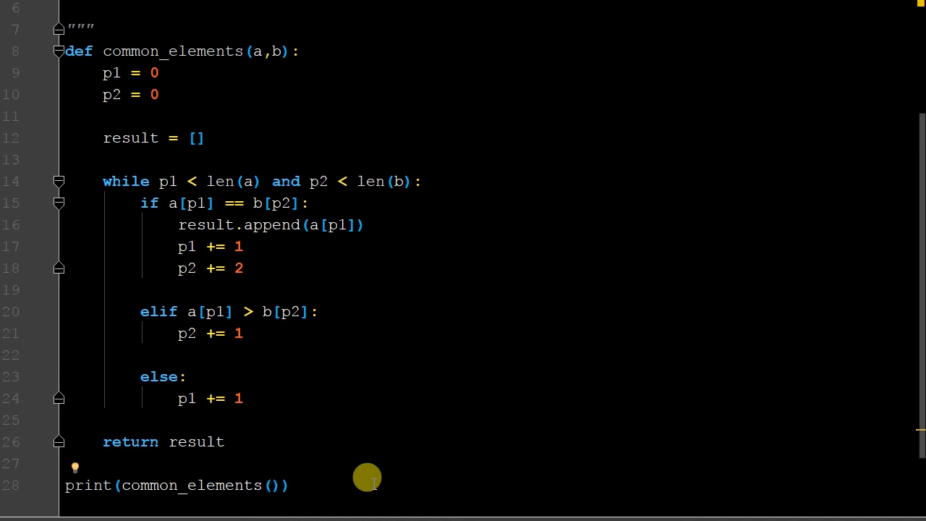
type("[]")
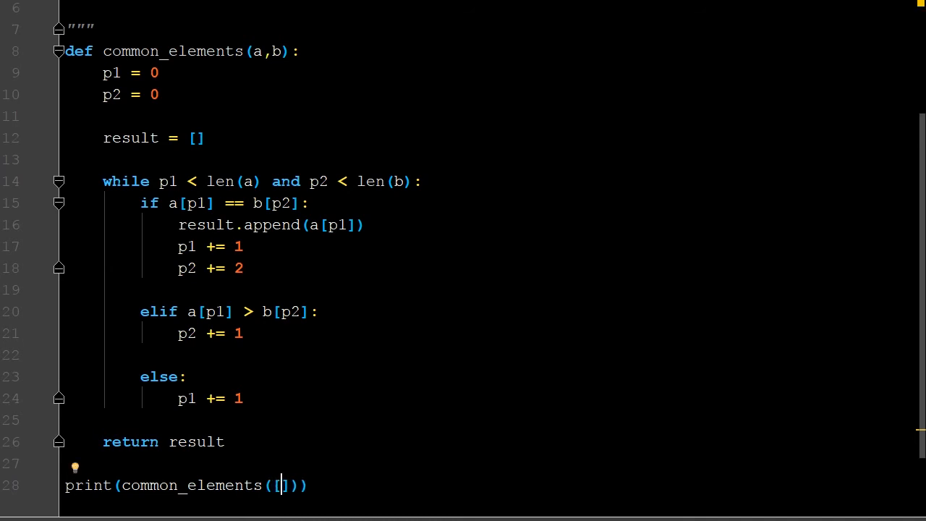
type("1,3,4,6,7,9], [1,2,4,5,9,10")
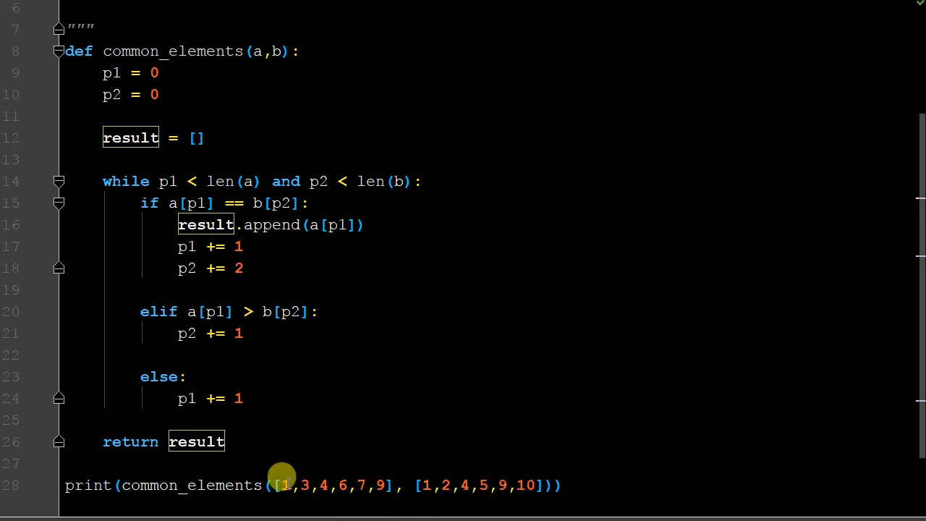
mouse_move(589, 486)
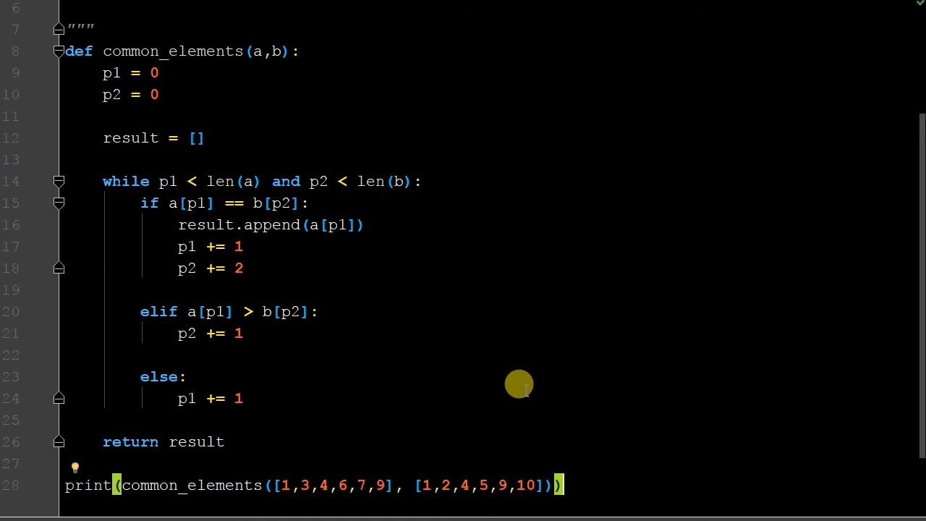
mouse_move(545, 388)
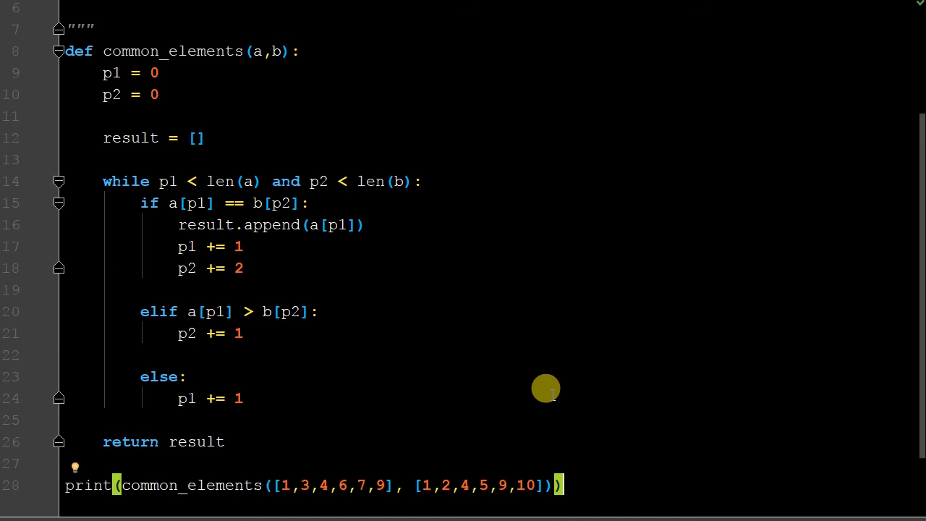
mouse_move(632, 76)
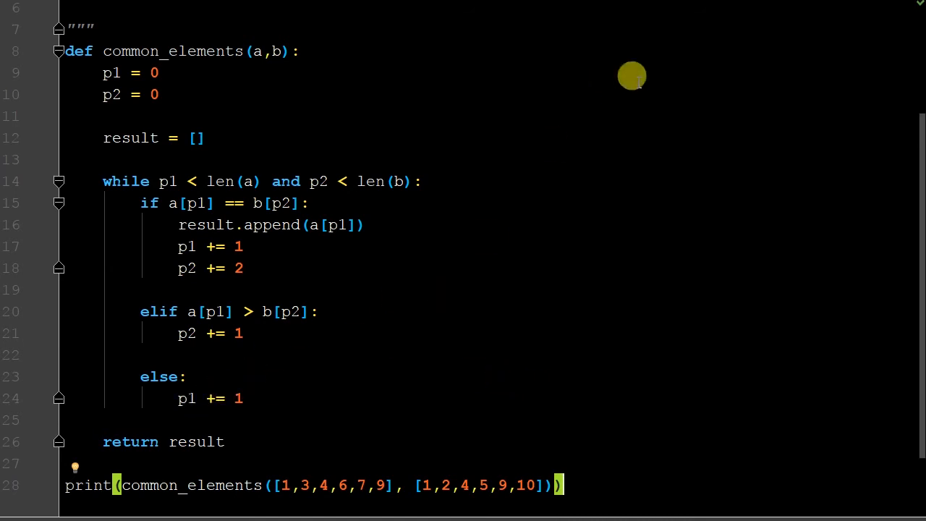
mouse_move(631, 75)
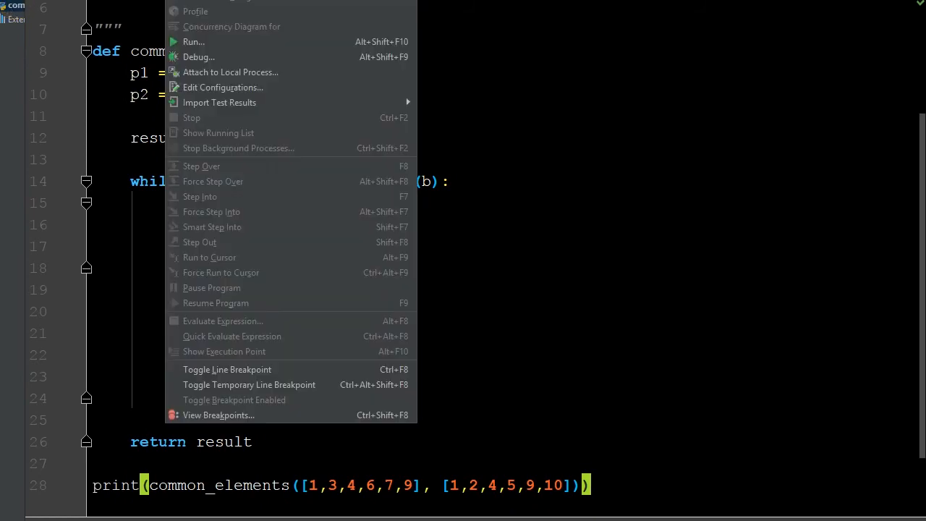
Step: Run the 'common elements in array' configuration, printing [1, 4, 9], and shrink the output pane
left_click(193, 41)
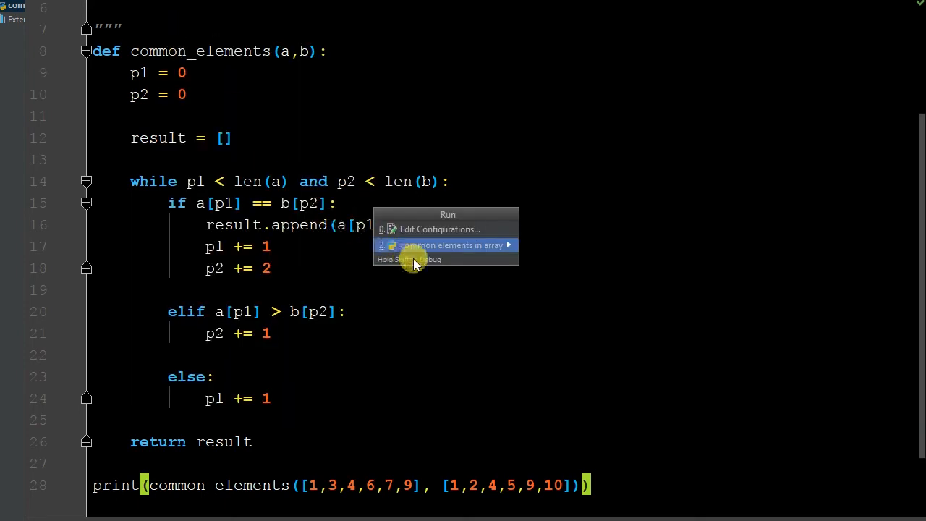
left_click(447, 244)
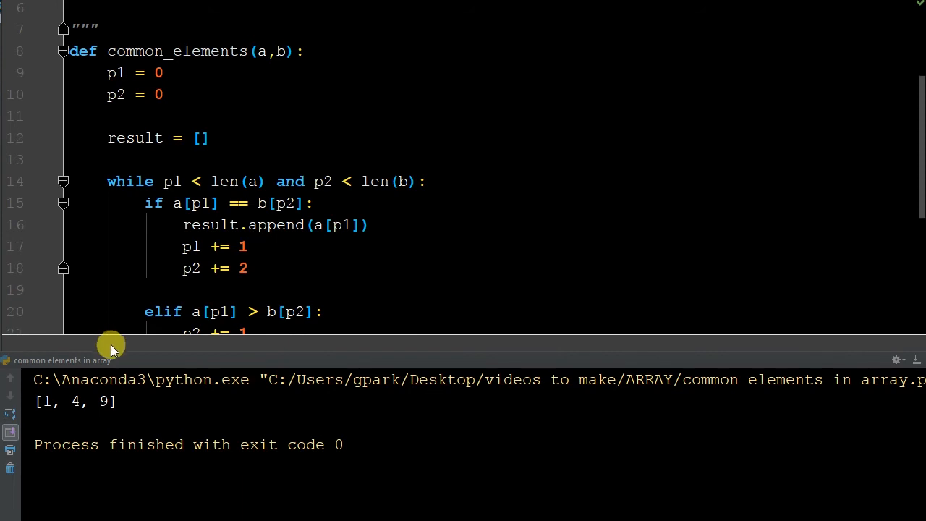
left_click_drag(111, 360, 97, 386)
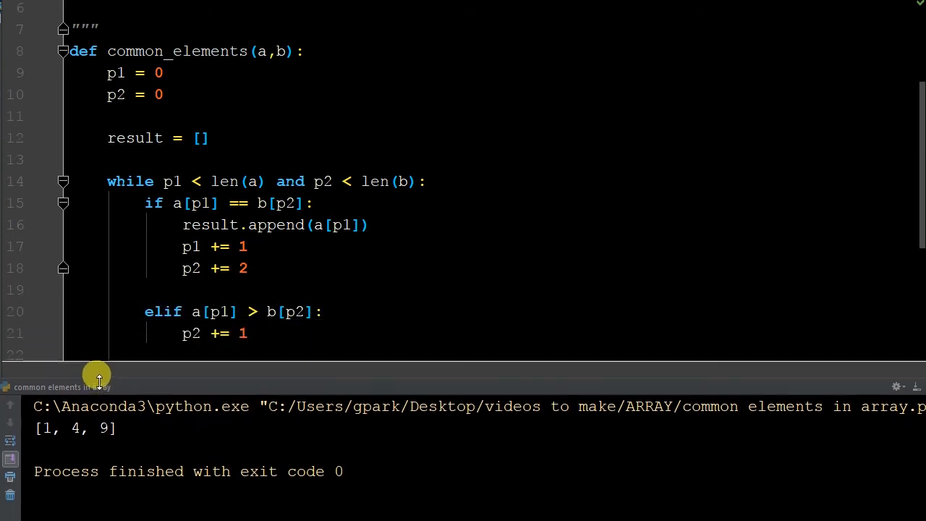
scroll("down", 3)
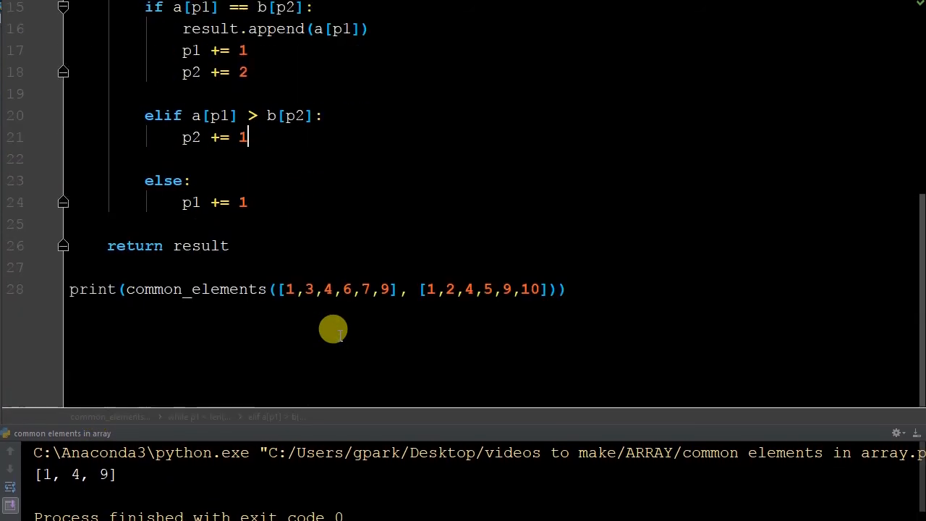
mouse_move(356, 307)
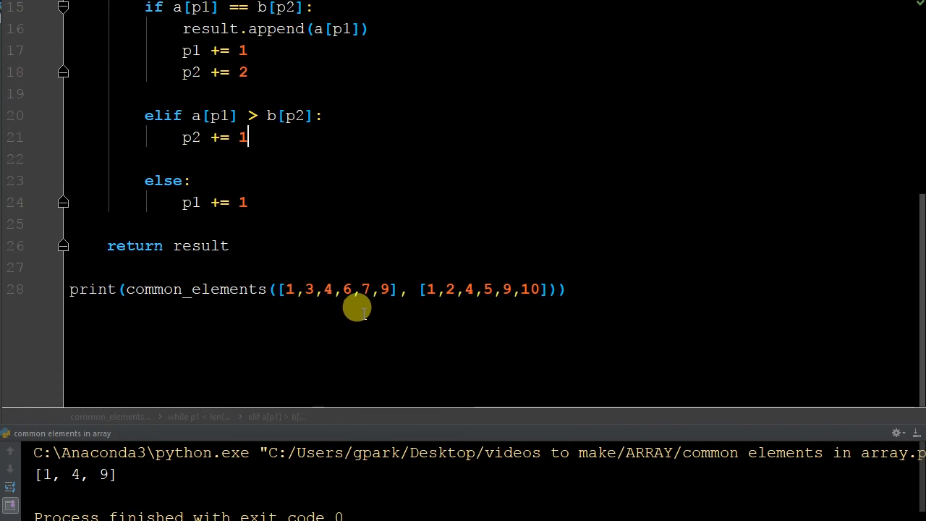
mouse_move(275, 285)
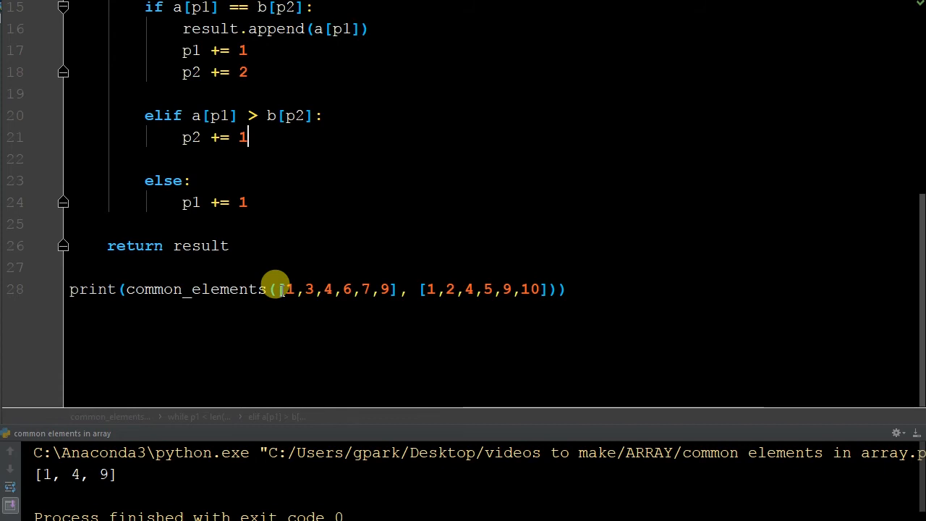
mouse_move(316, 271)
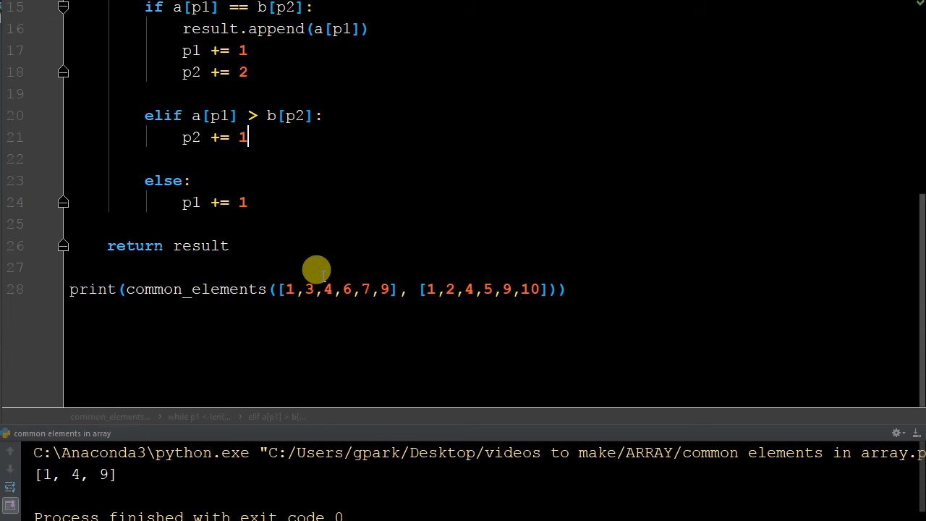
mouse_move(297, 280)
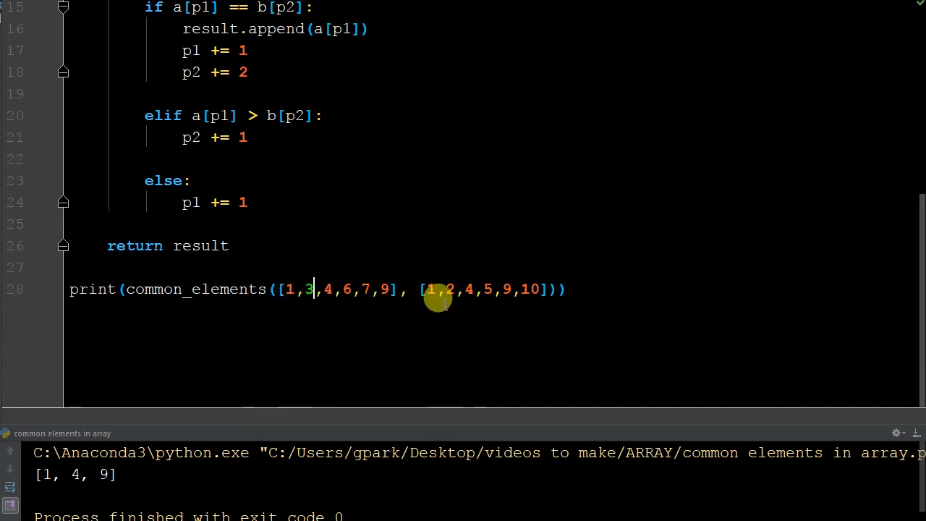
mouse_move(322, 288)
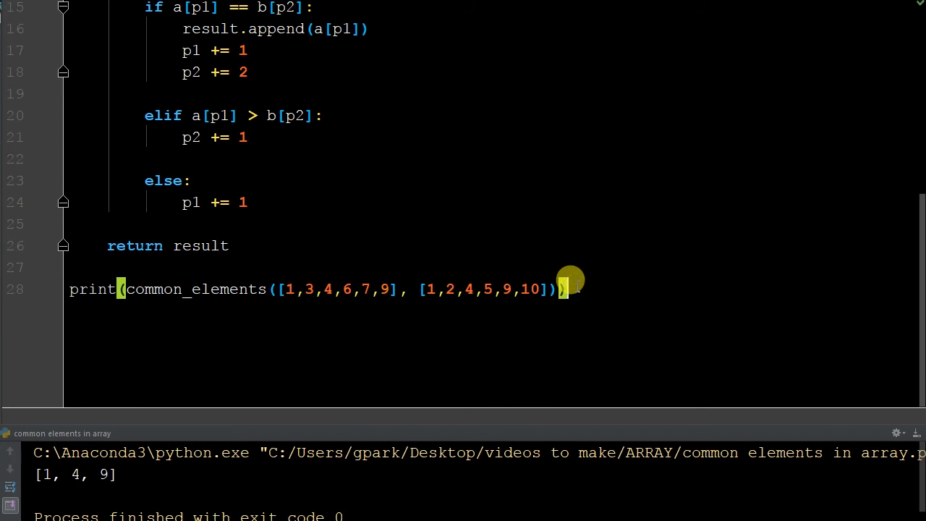
mouse_move(357, 333)
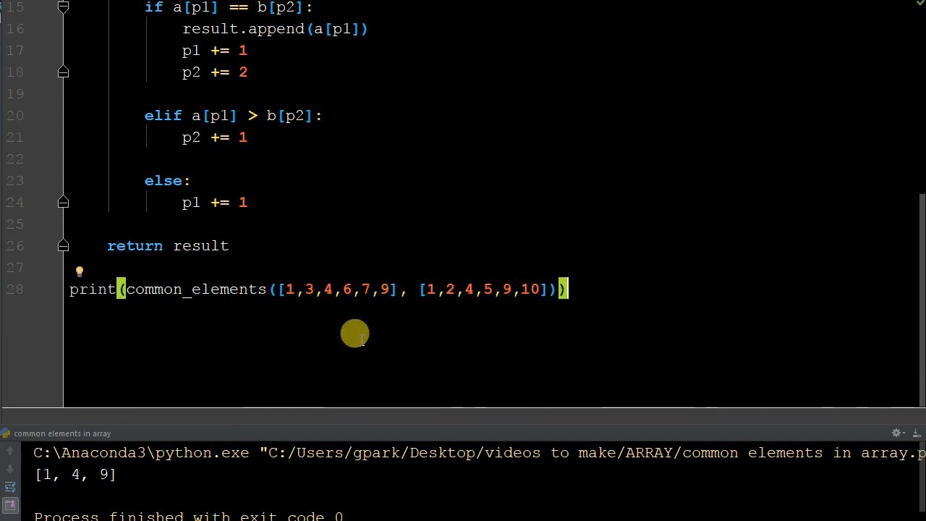
mouse_move(476, 309)
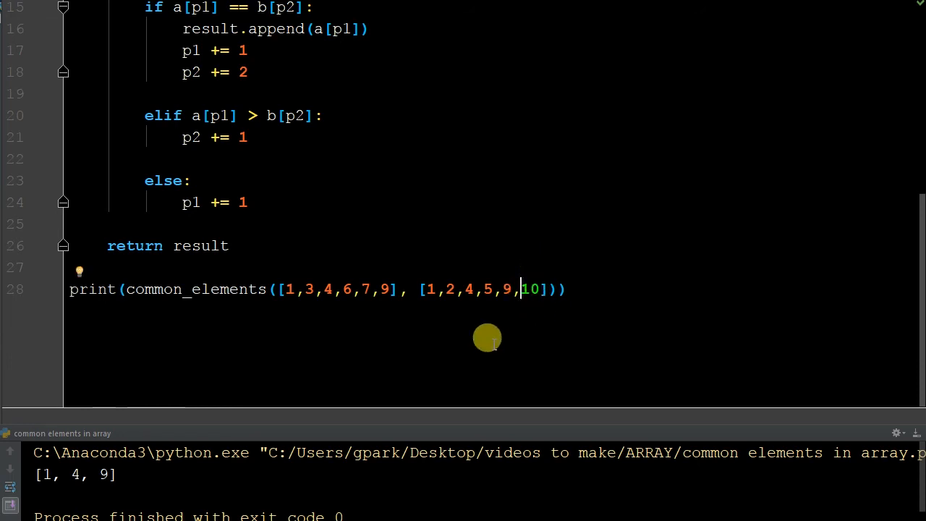
mouse_move(326, 314)
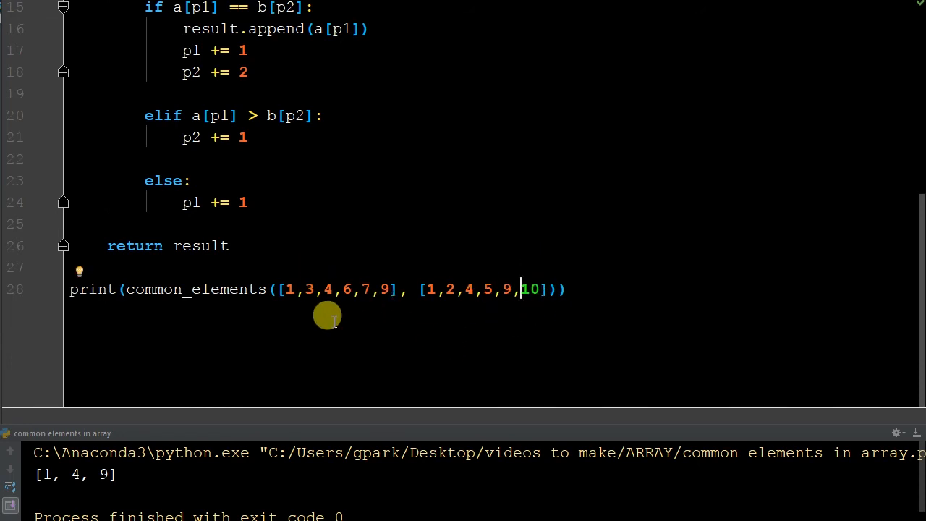
scroll("up", 3)
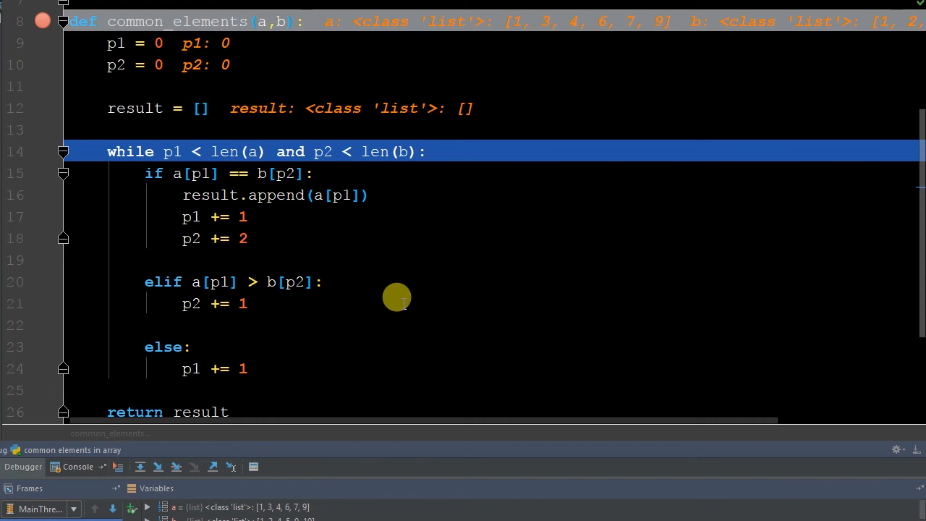
mouse_move(669, 20)
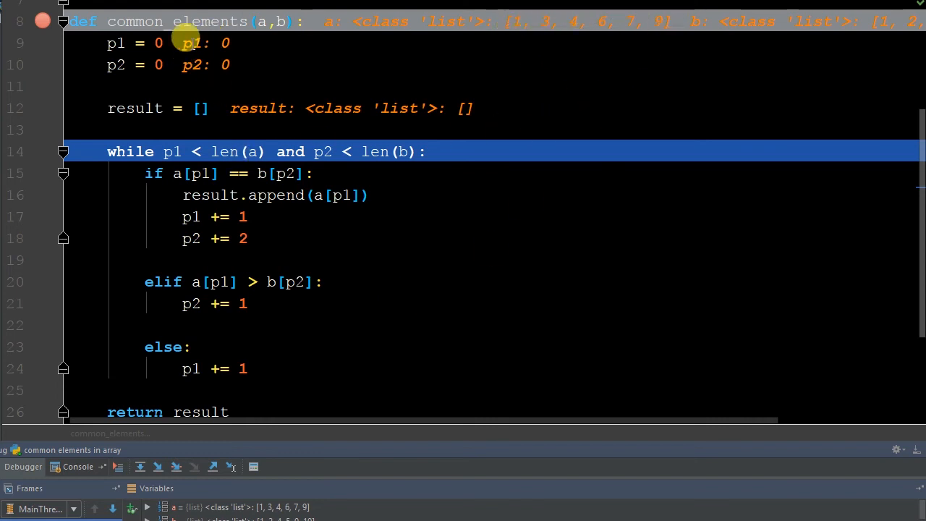
mouse_move(217, 151)
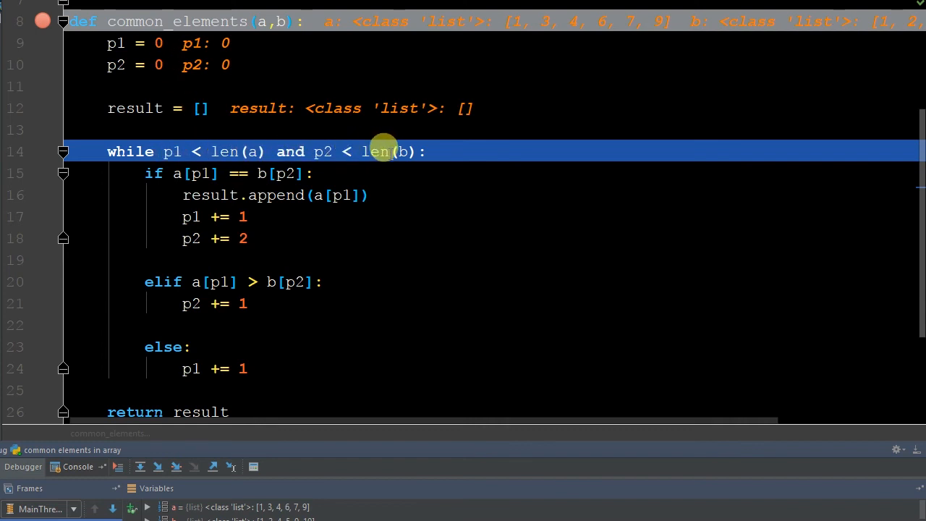
mouse_move(444, 193)
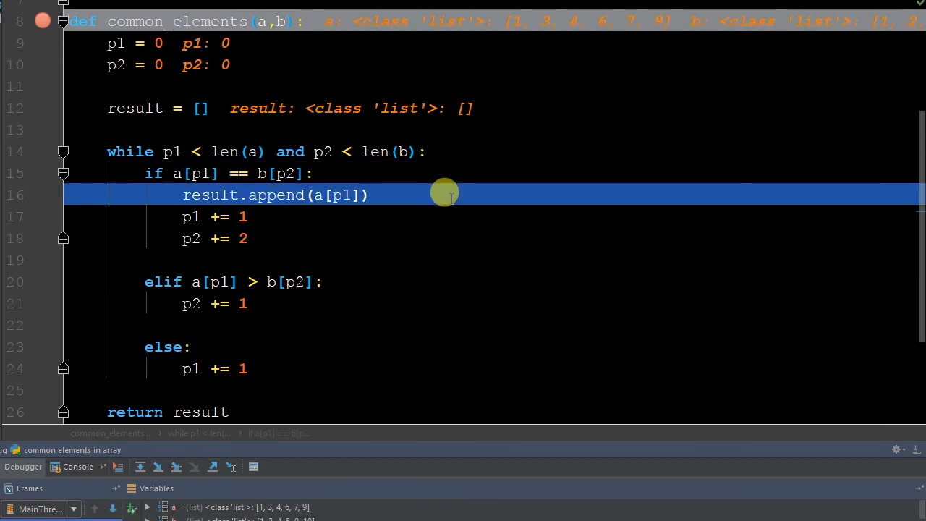
mouse_move(262, 173)
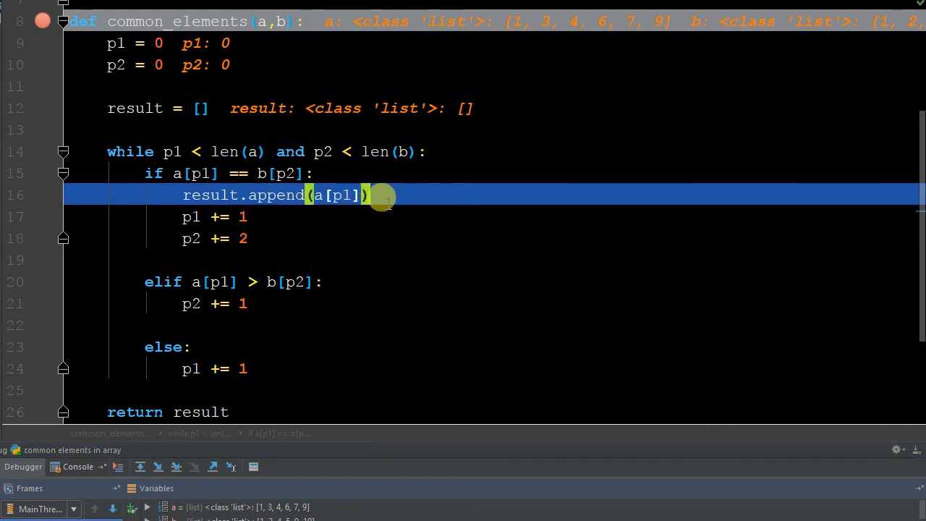
Step: Step over the loop lines, appending 1 then 4 to result as both pointers advance to 2
left_click(158, 466)
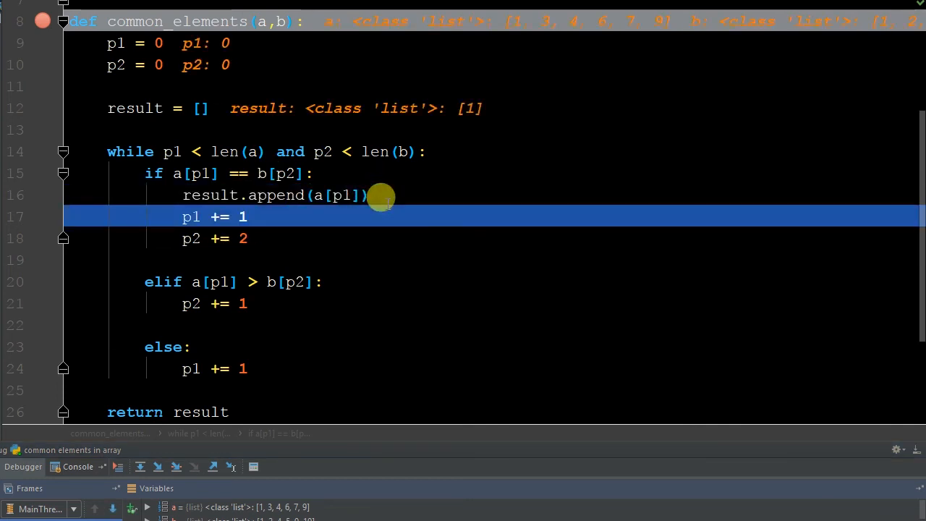
mouse_move(347, 188)
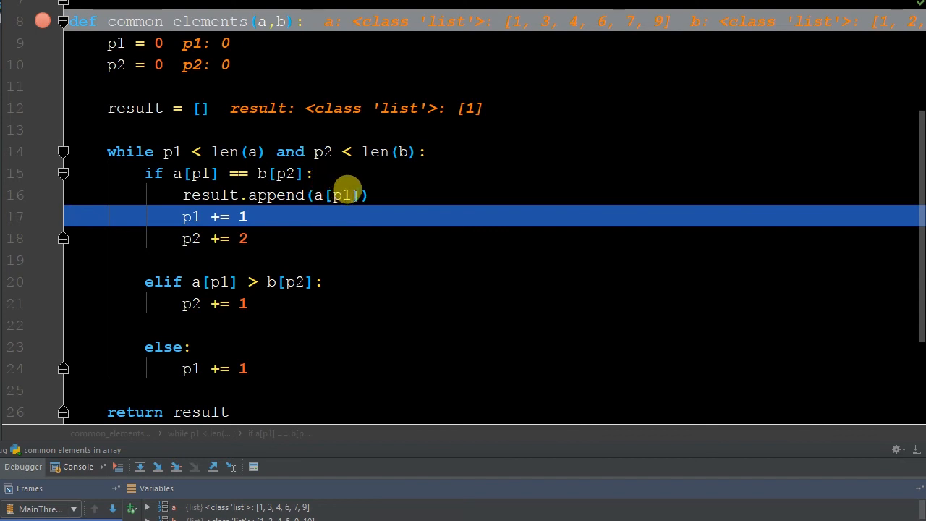
mouse_move(506, 10)
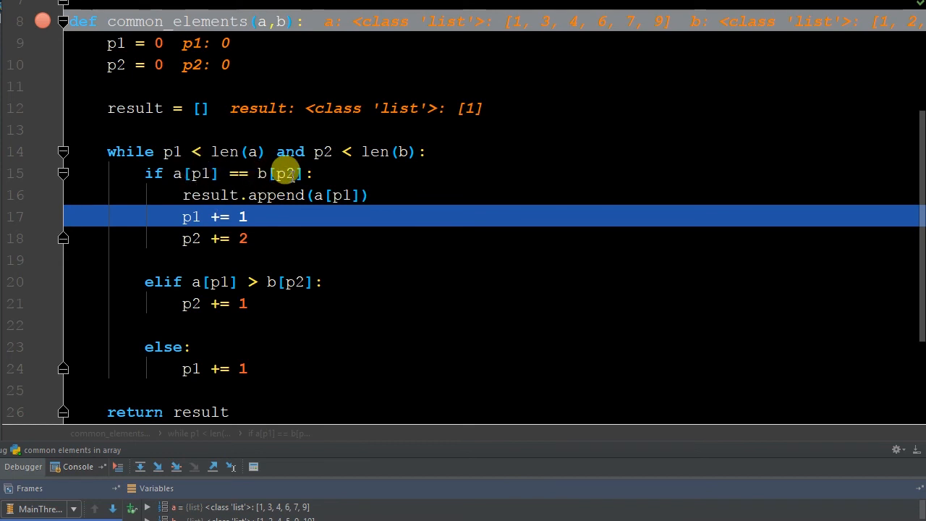
mouse_move(890, 14)
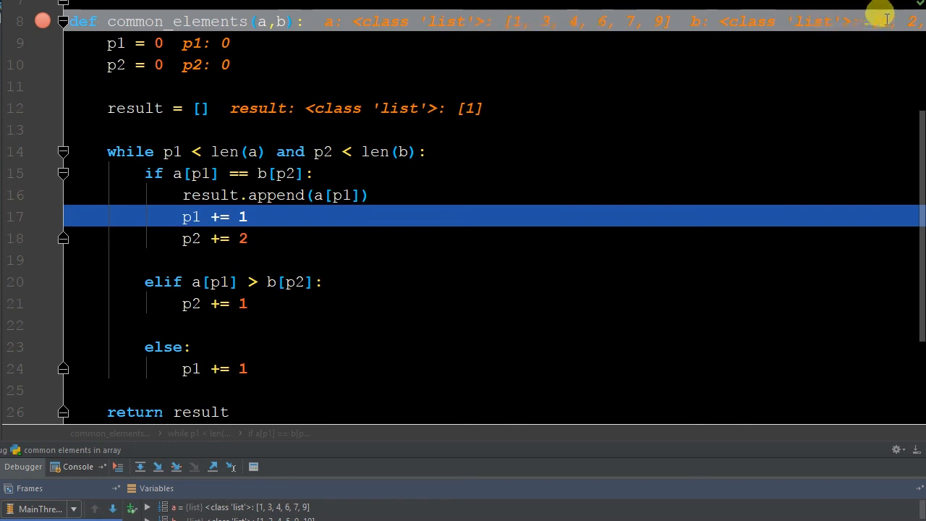
mouse_move(224, 185)
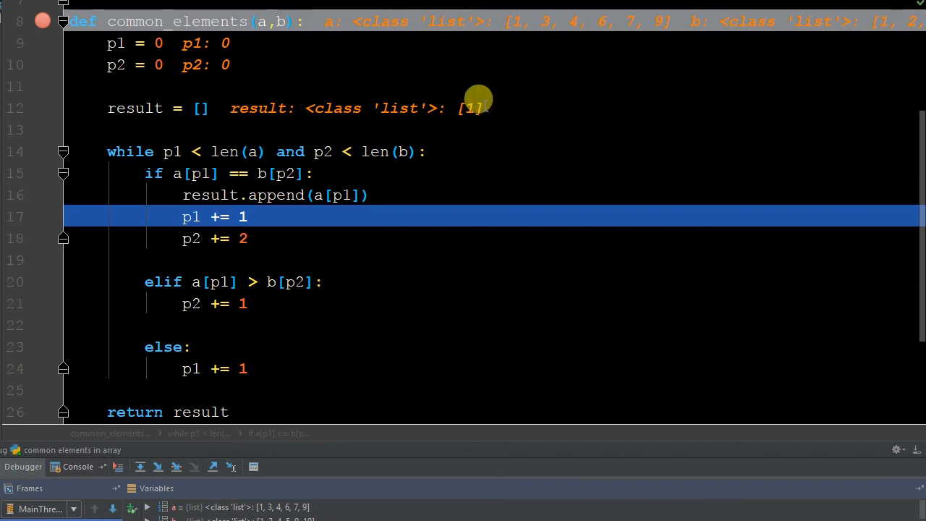
mouse_move(296, 186)
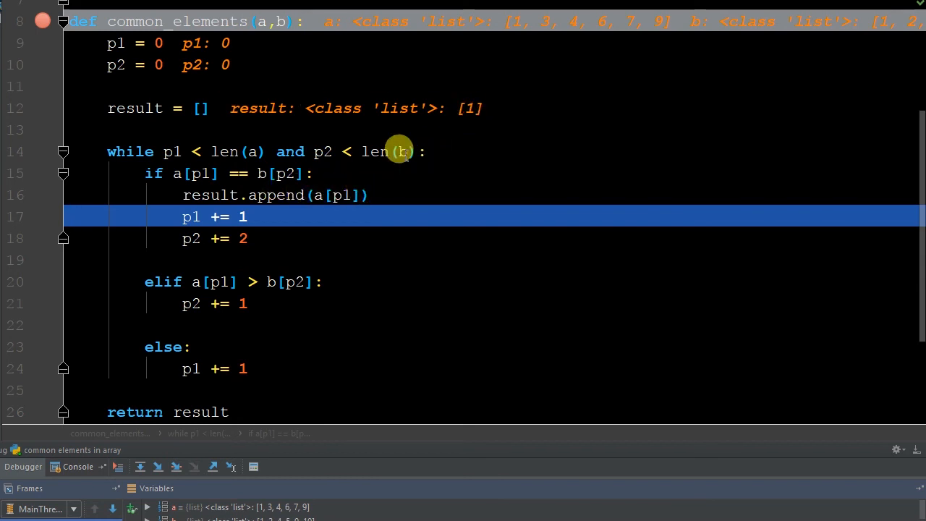
mouse_move(213, 162)
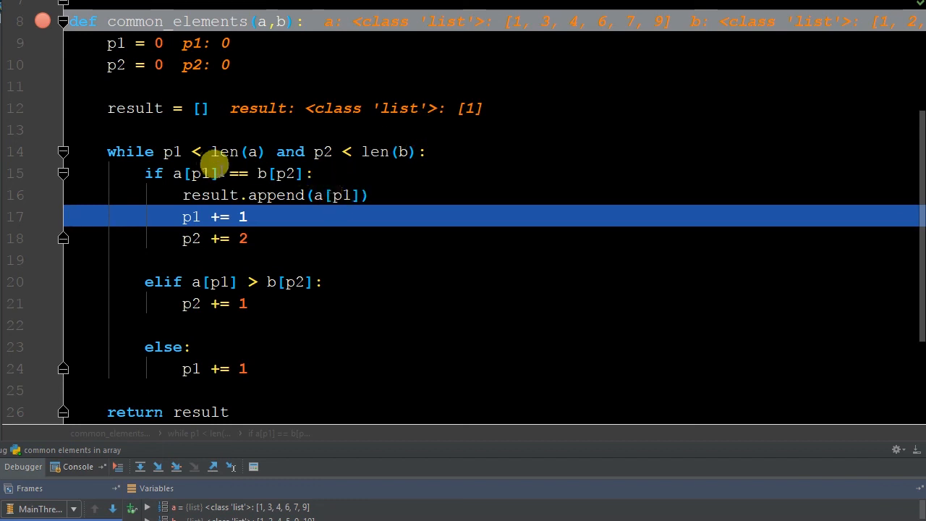
mouse_move(520, 22)
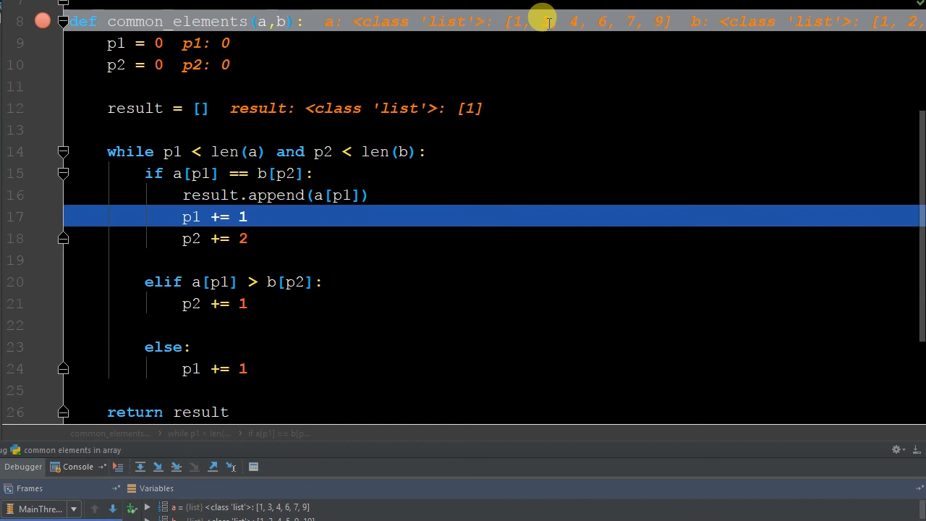
mouse_move(687, 152)
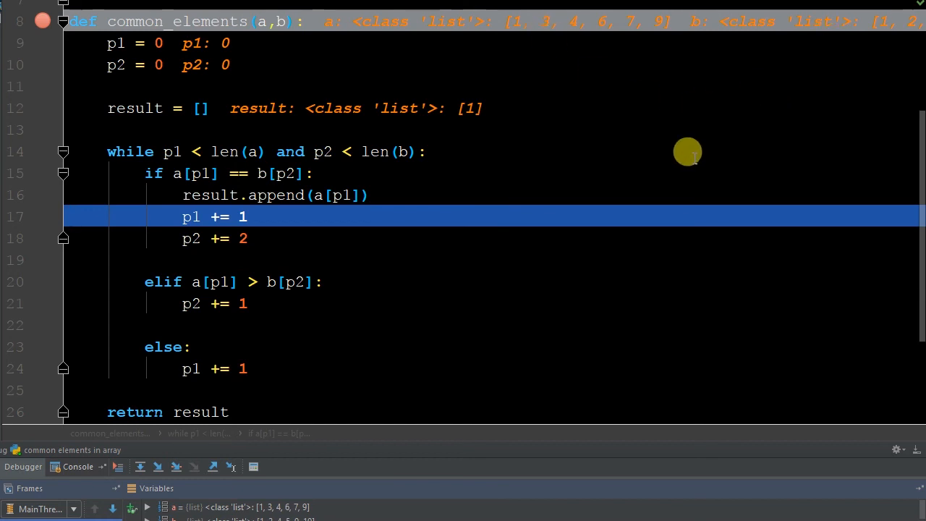
left_click(146, 466)
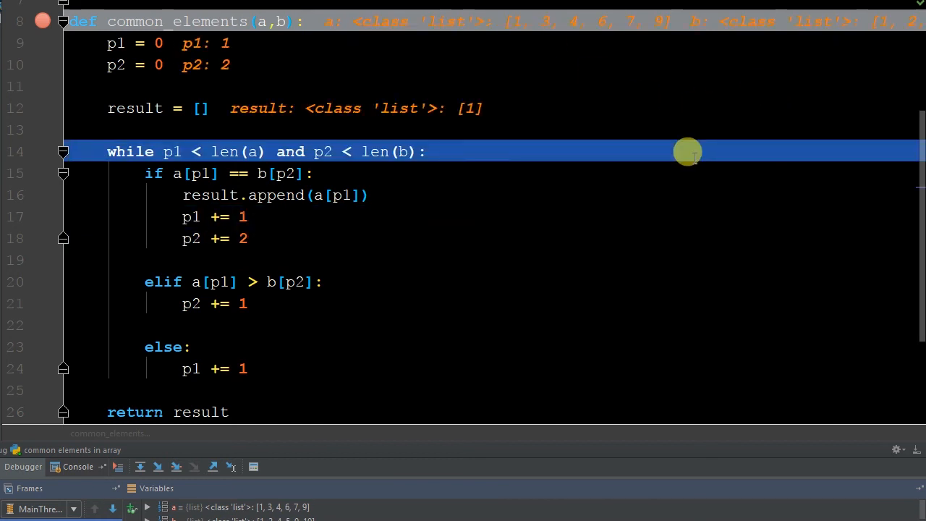
left_click(158, 466)
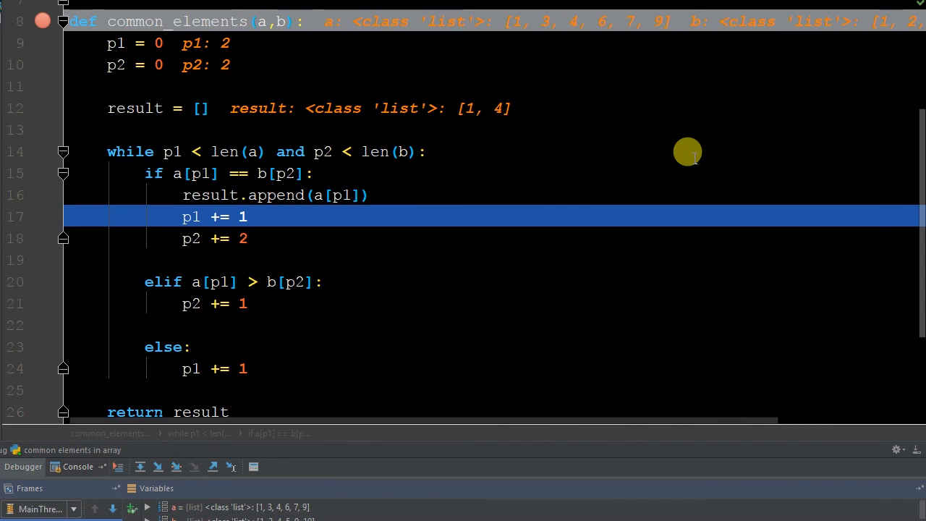
Step: Step through the elif/else branches until p1 is 5 and p2 is 4, result still [1, 4]
scroll("down", 3)
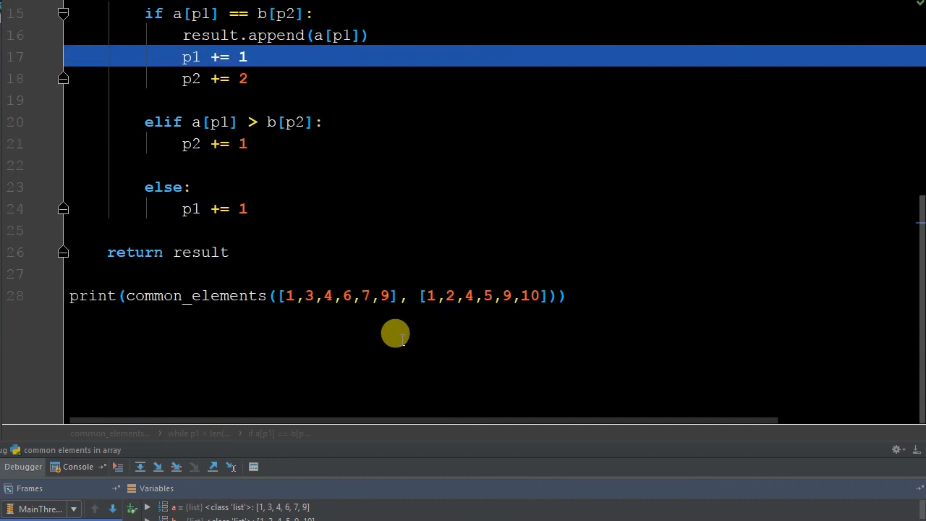
mouse_move(320, 285)
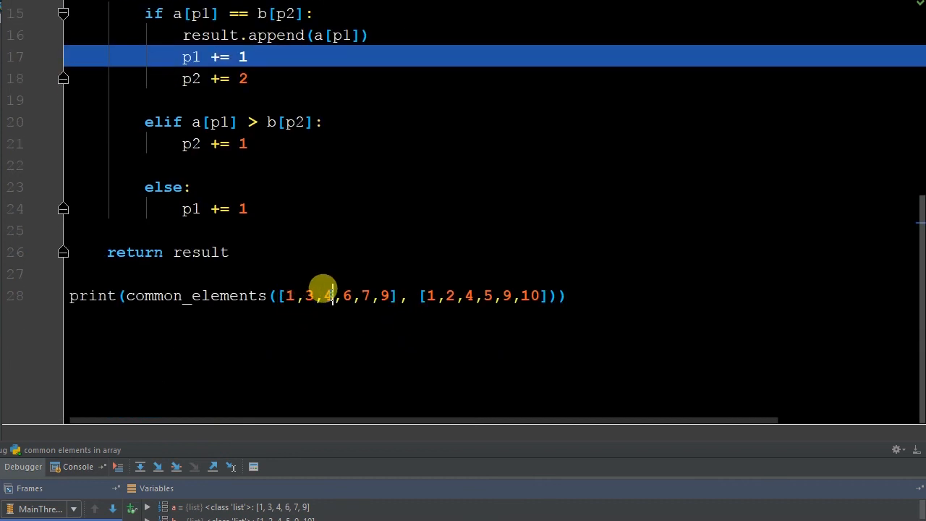
mouse_move(464, 295)
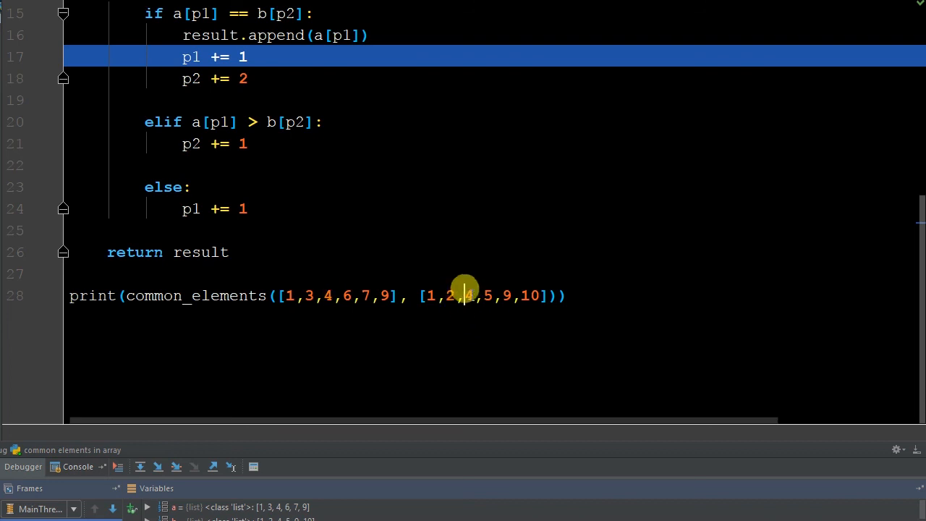
scroll("up", 3)
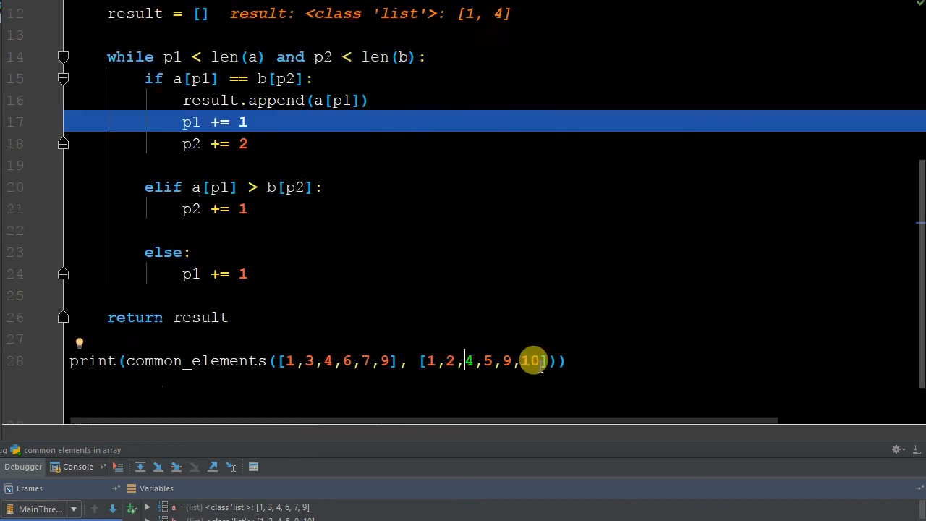
left_click(140, 467)
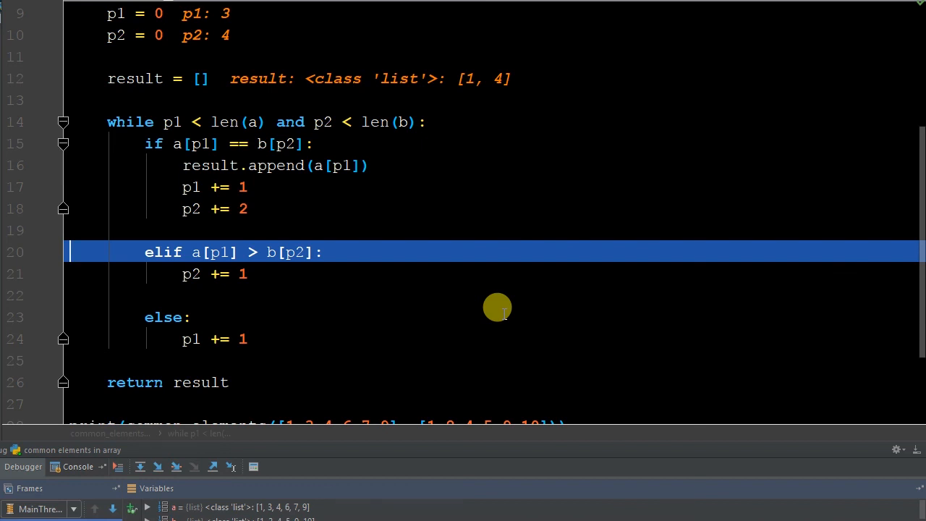
mouse_move(213, 34)
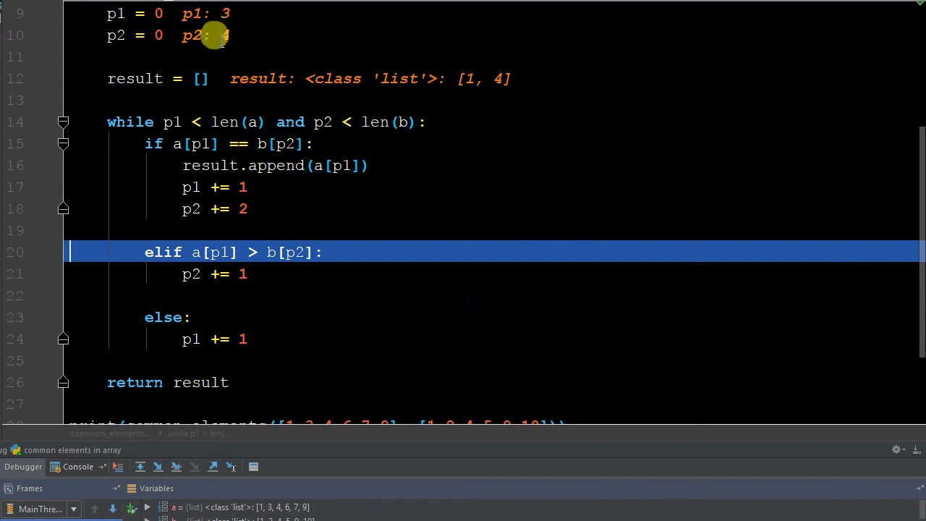
scroll("down", 3)
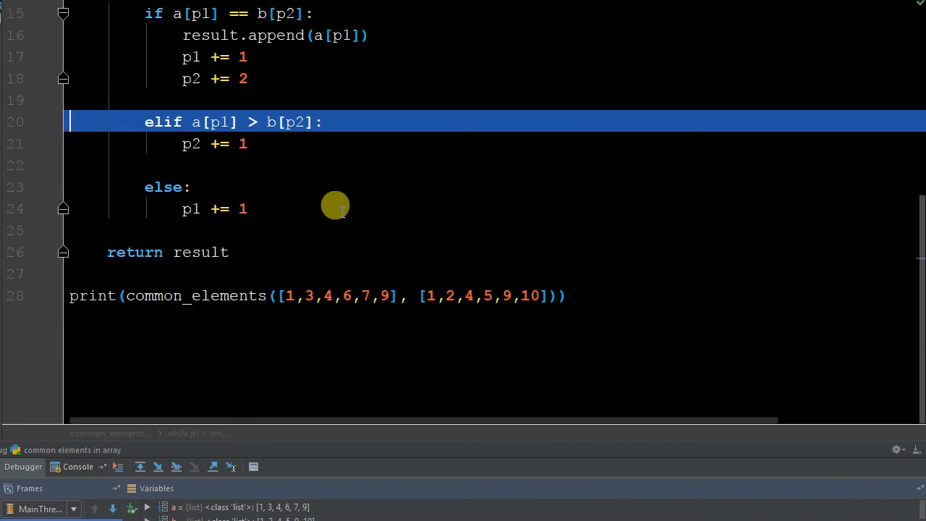
mouse_move(323, 295)
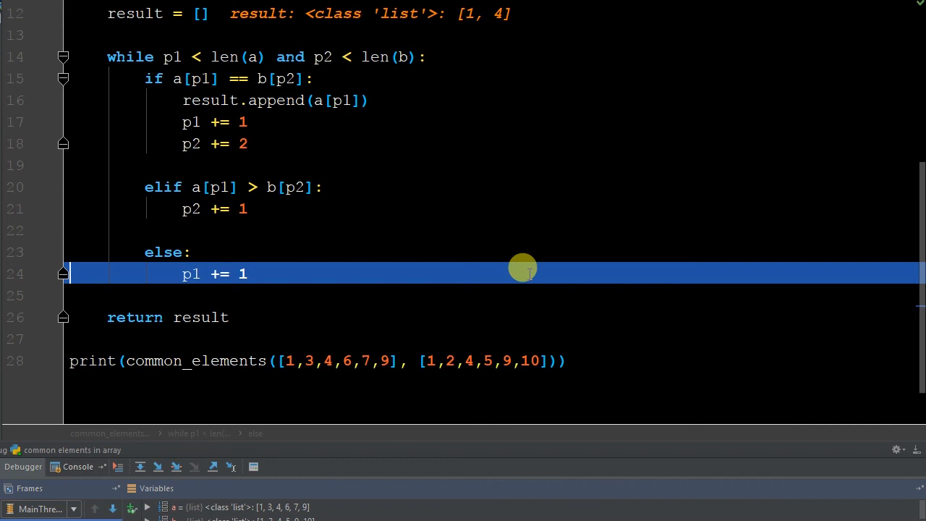
scroll("up", 3)
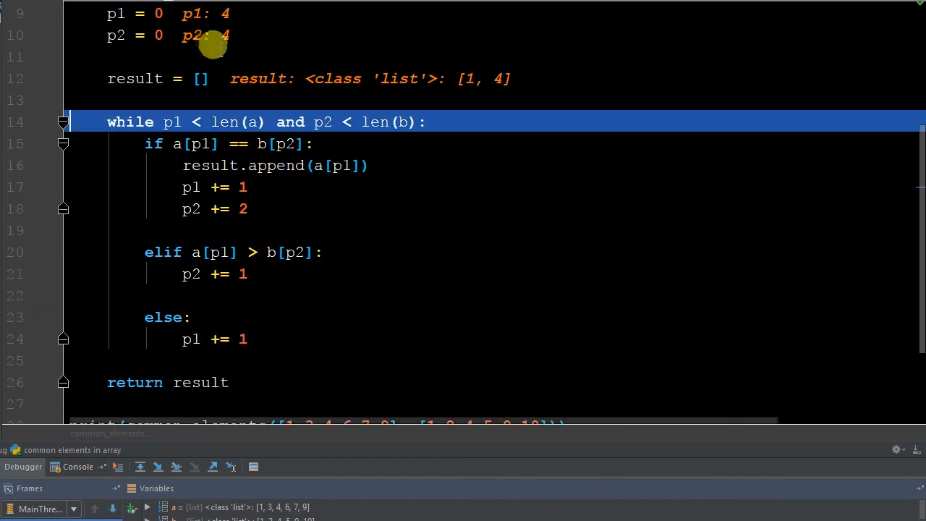
mouse_move(224, 22)
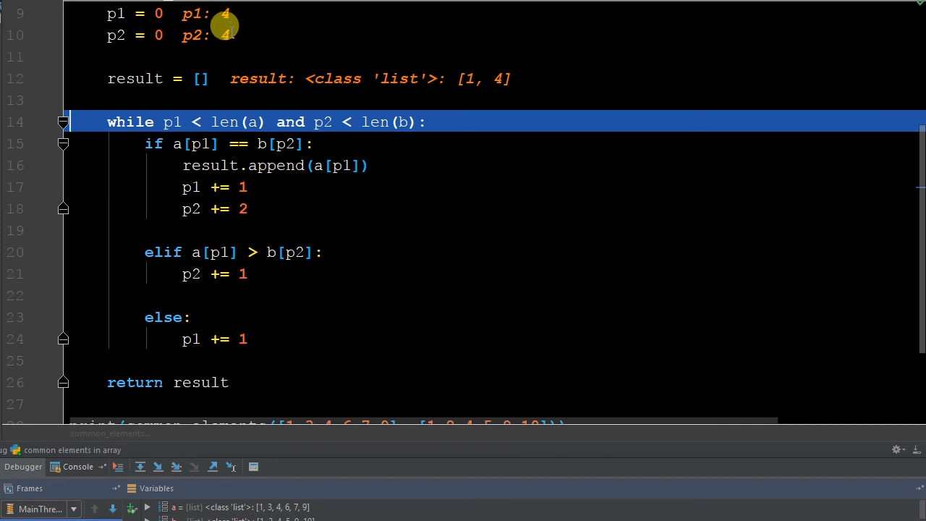
mouse_move(353, 296)
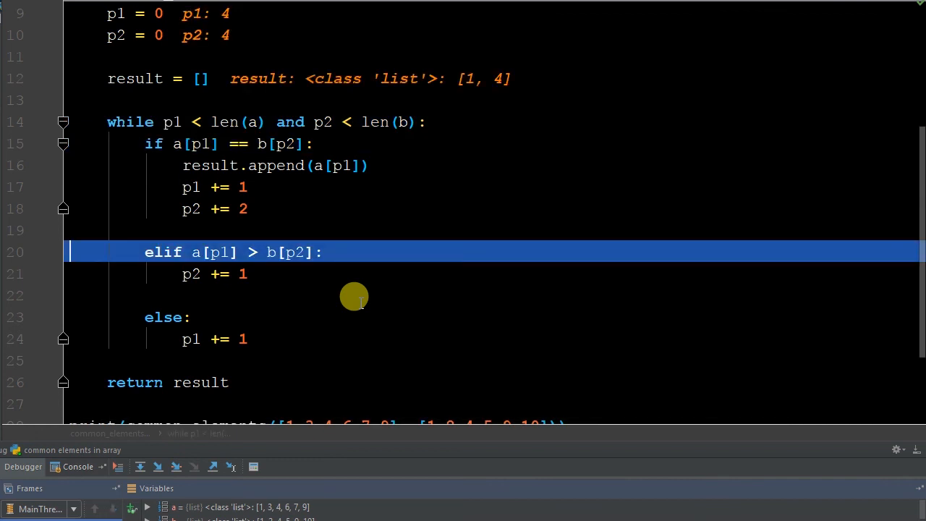
left_click(139, 467)
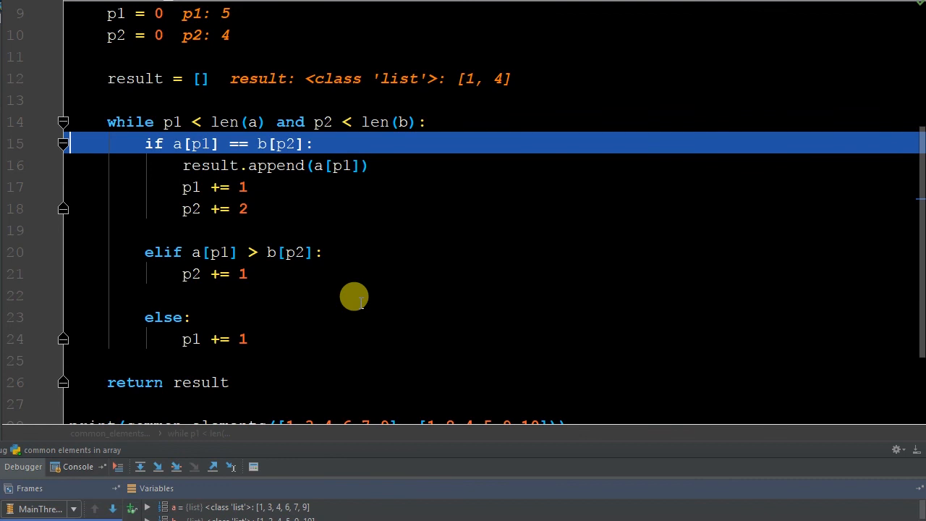
Step: Step over the append so result becomes [1, 4, 9], then resume to finish
left_click(158, 466)
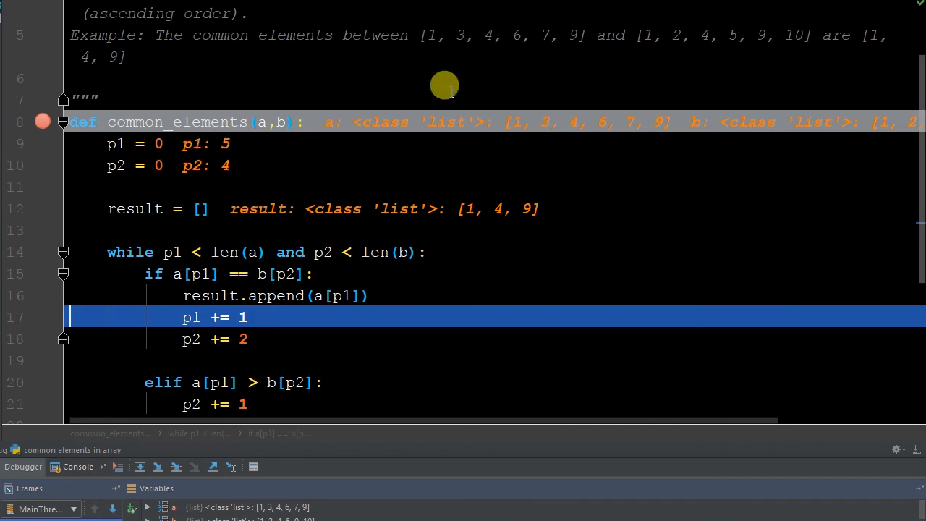
mouse_move(534, 26)
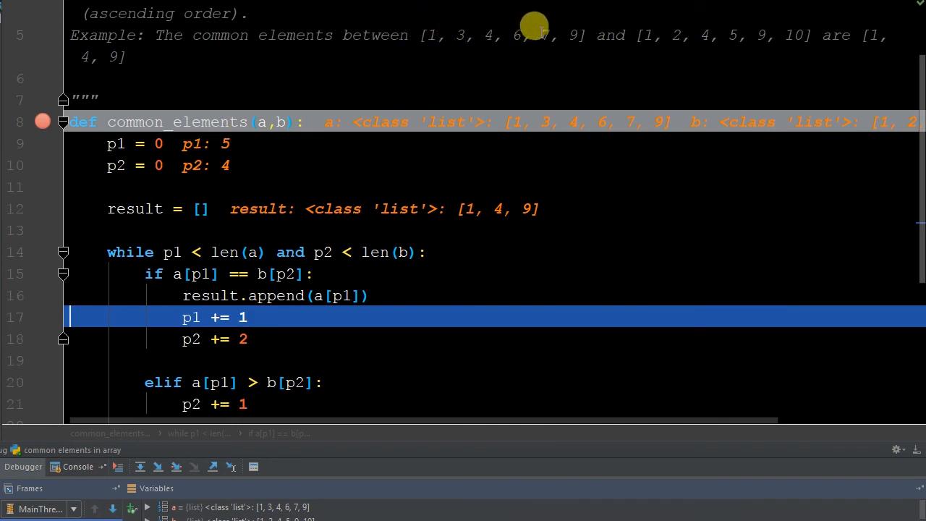
mouse_move(569, 27)
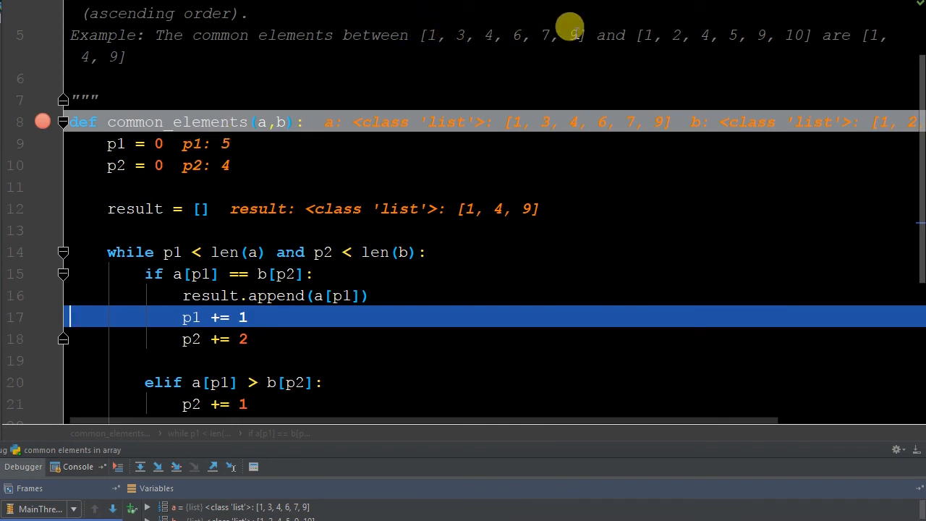
mouse_move(723, 29)
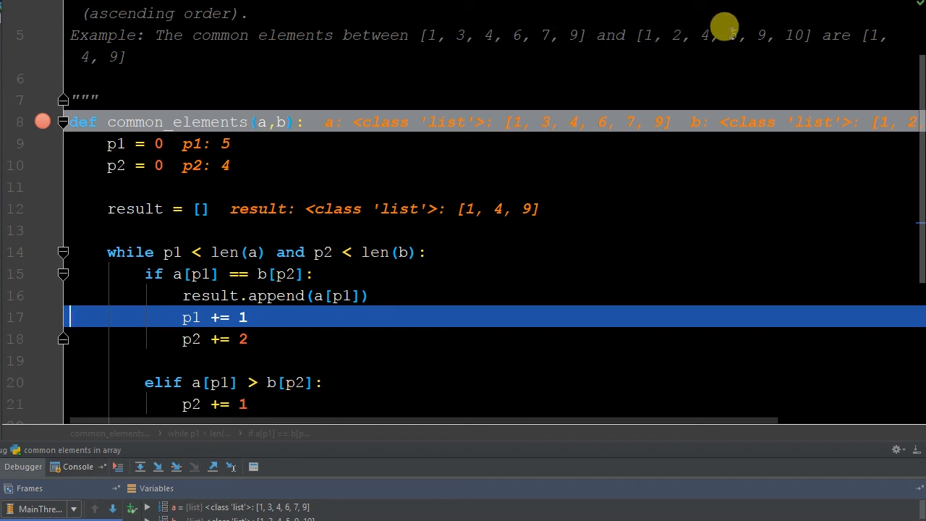
mouse_move(572, 190)
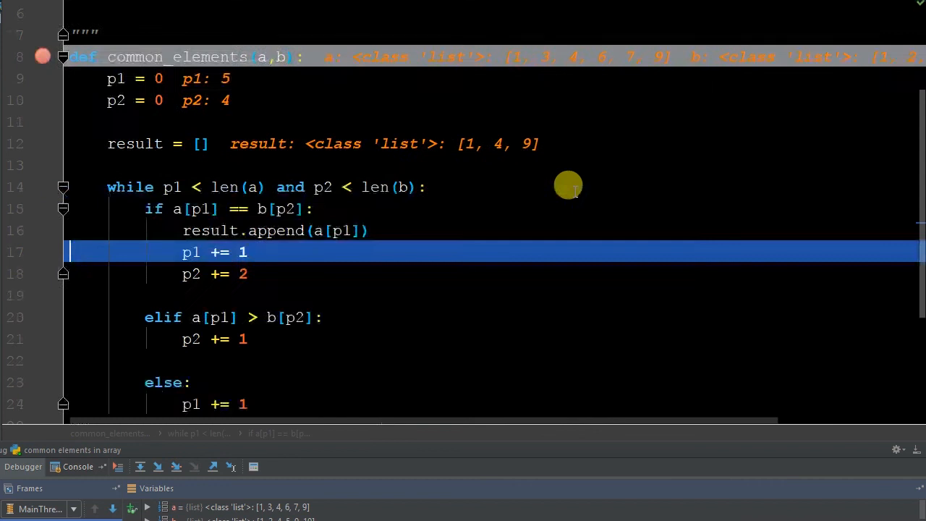
left_click(158, 466)
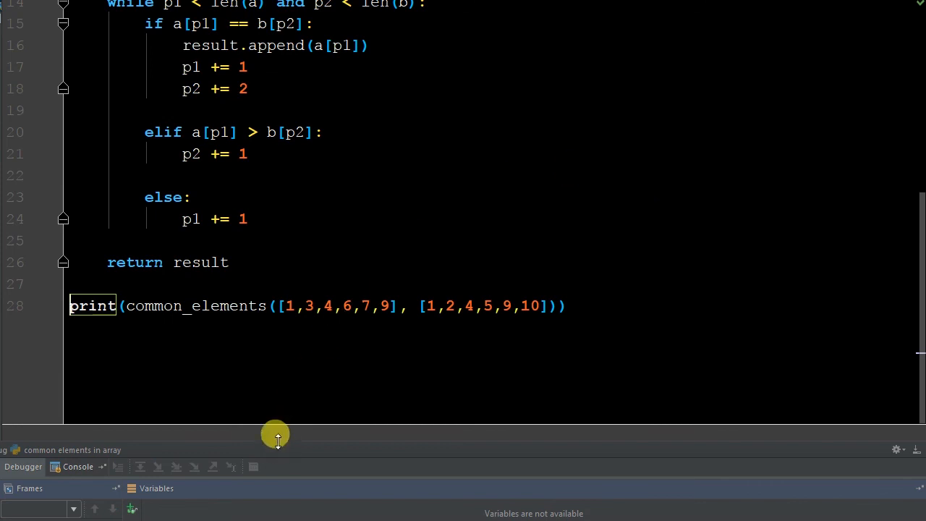
Step: Enlarge the Debug console panel and scroll to view the printed [1, 4, 9]
left_click_drag(274, 434, 275, 354)
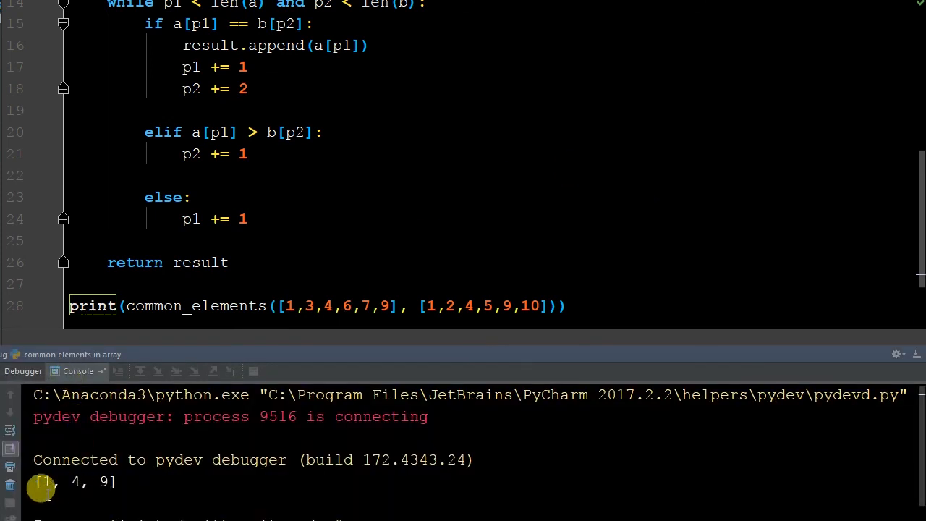
scroll("up", 3)
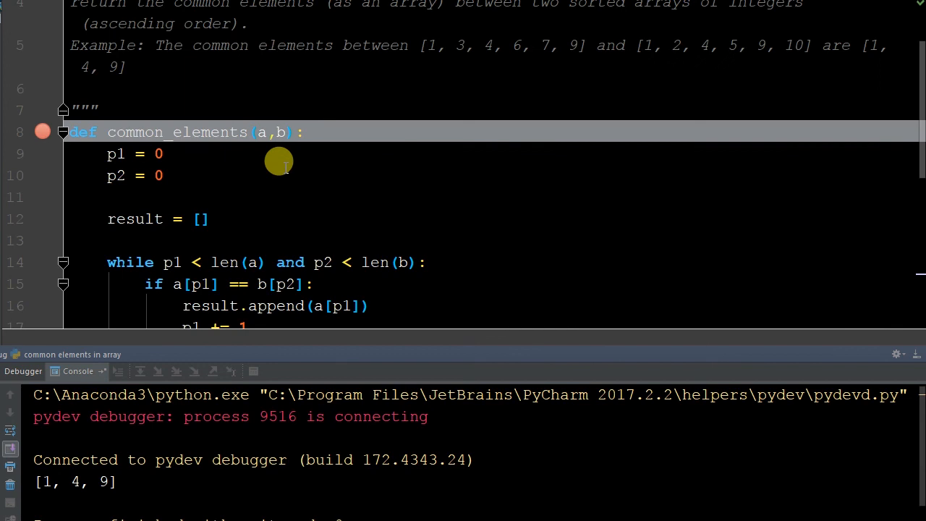
mouse_move(203, 174)
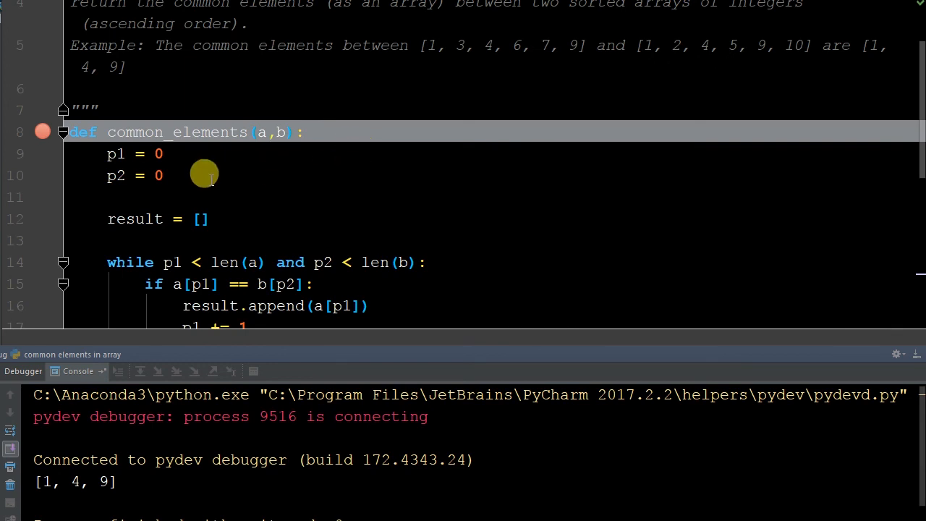
mouse_move(423, 31)
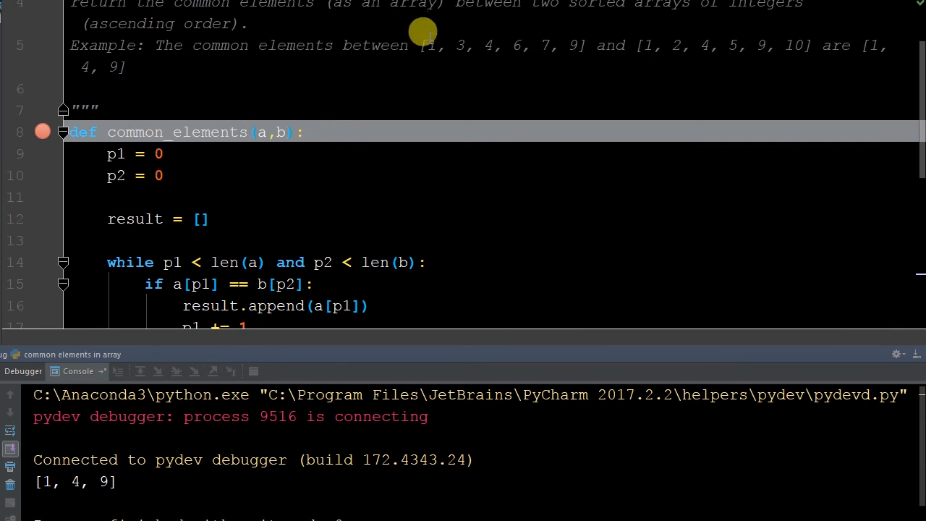
mouse_move(510, 39)
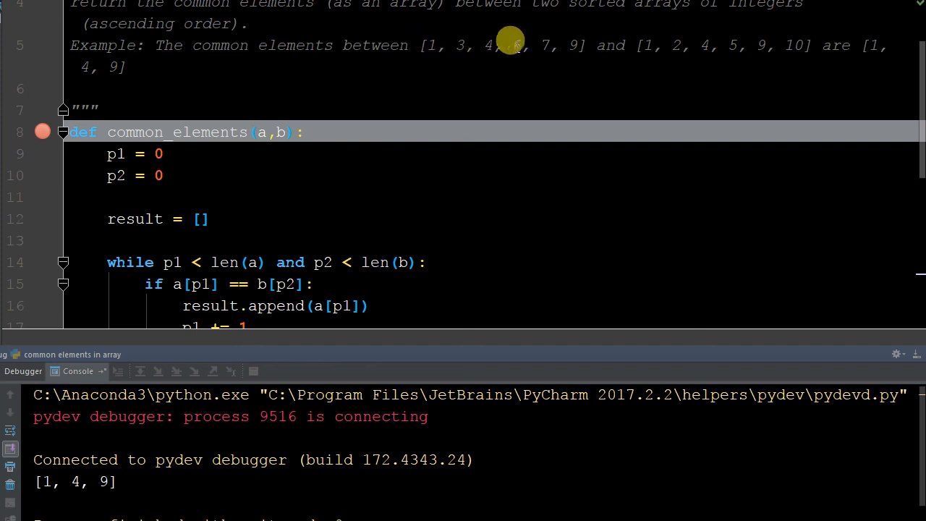
mouse_move(112, 175)
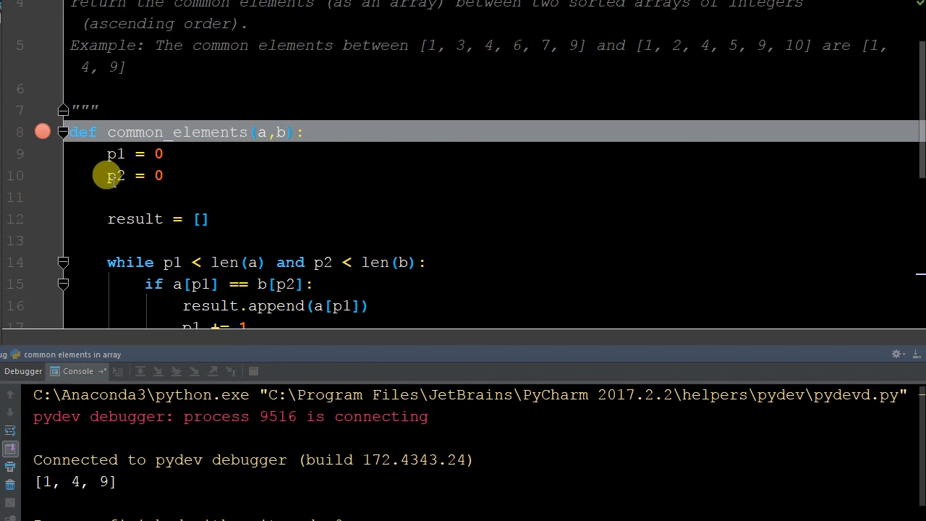
mouse_move(583, 41)
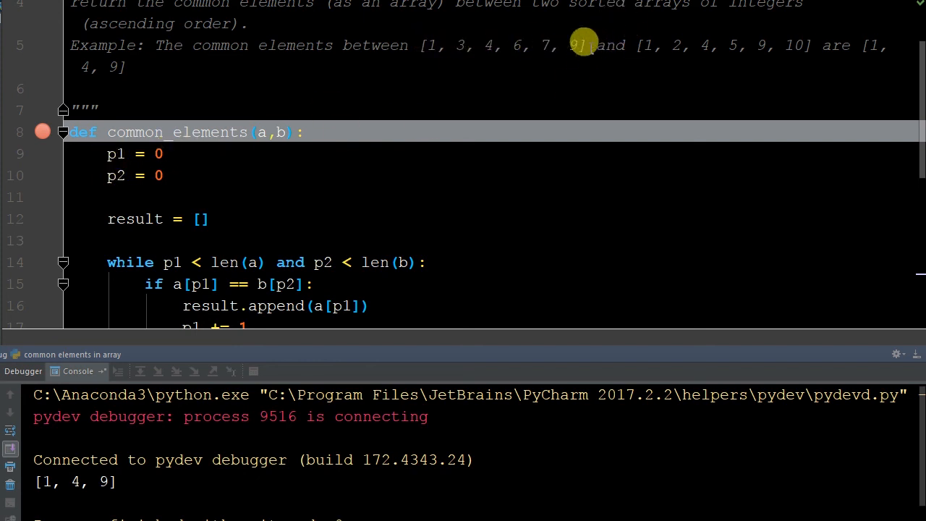
mouse_move(463, 179)
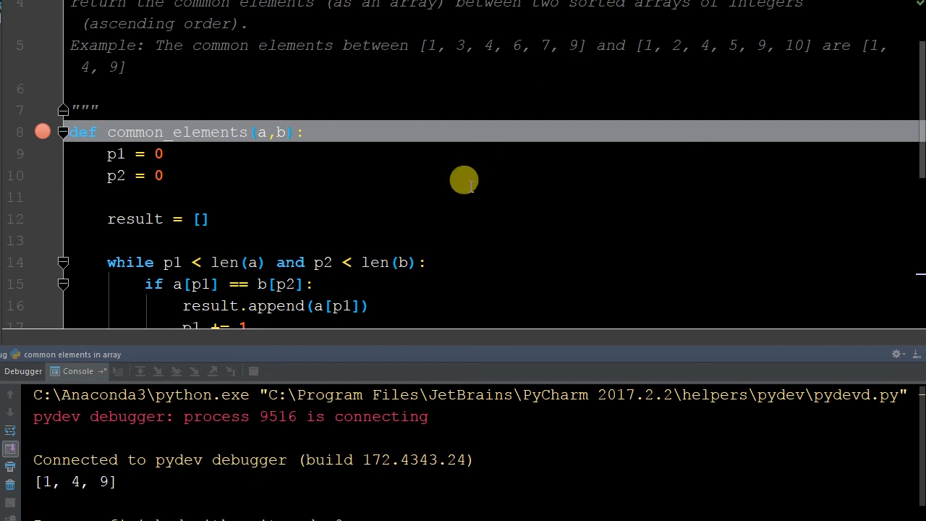
scroll("down", 3)
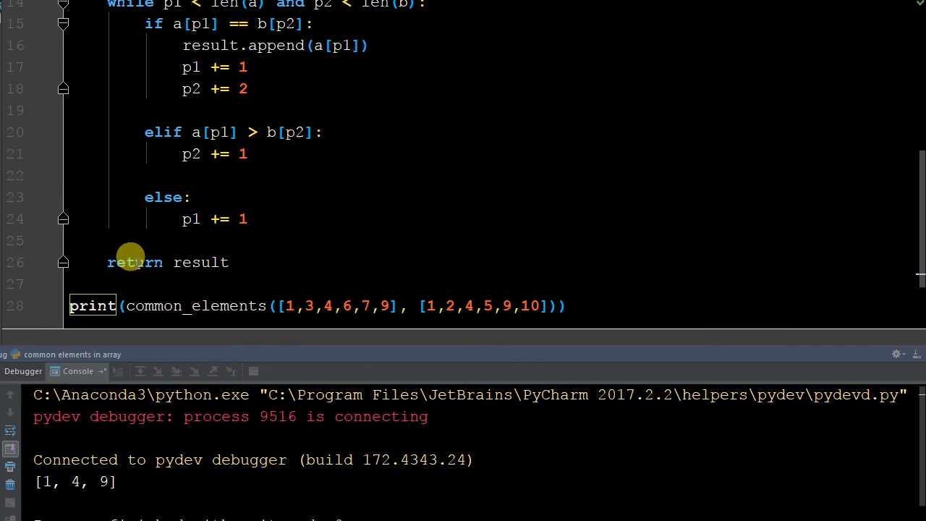
mouse_move(262, 224)
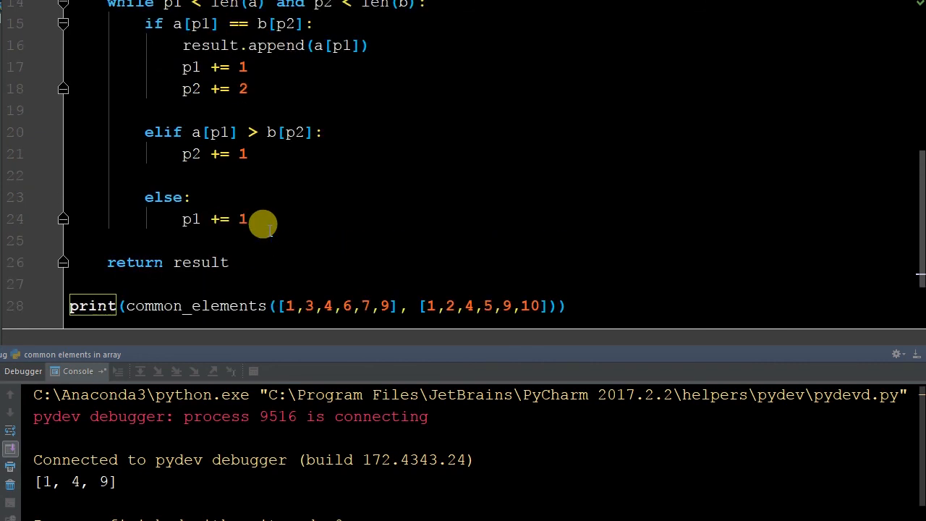
scroll("up", 3)
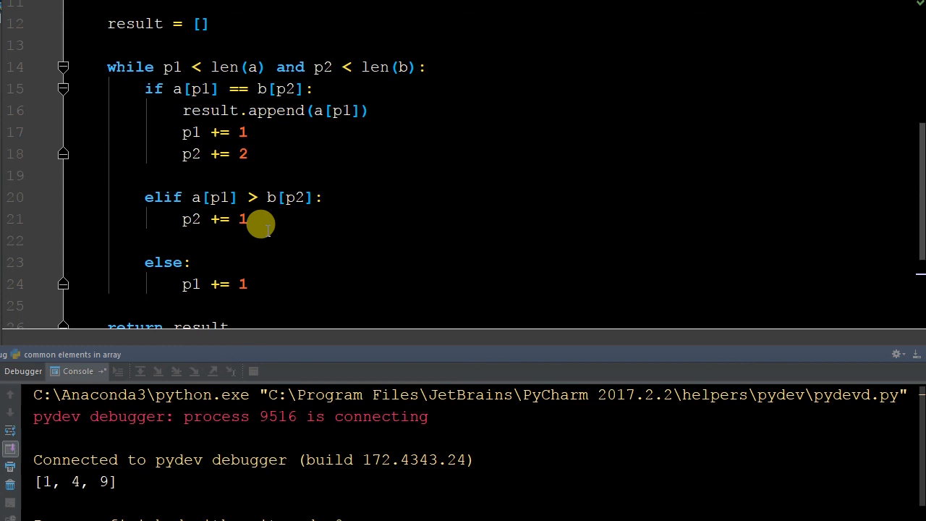
scroll("down", 3)
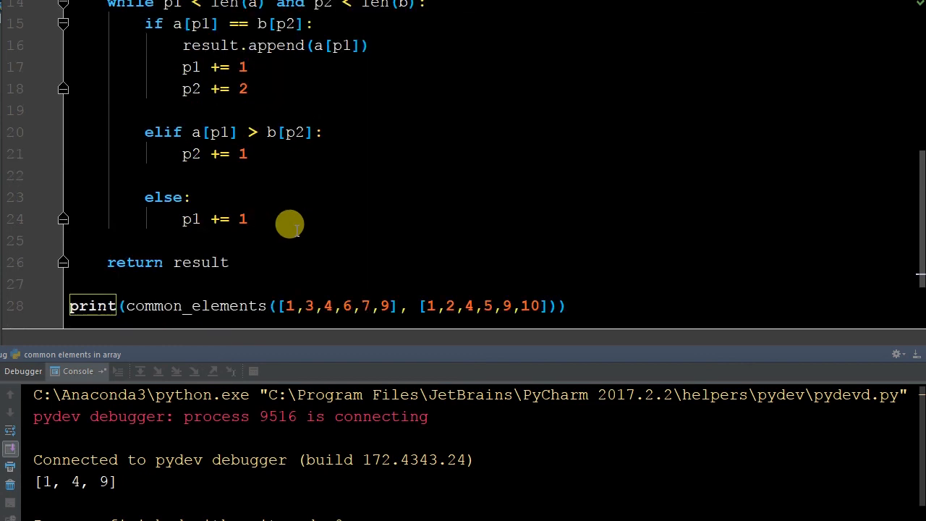